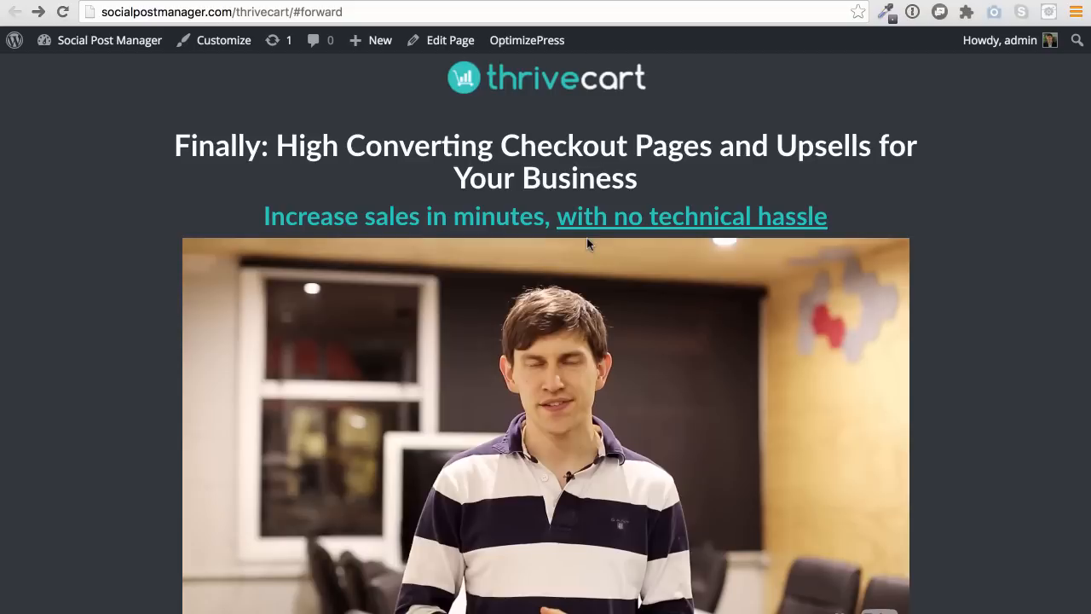
pyautogui.moveTo(521, 310)
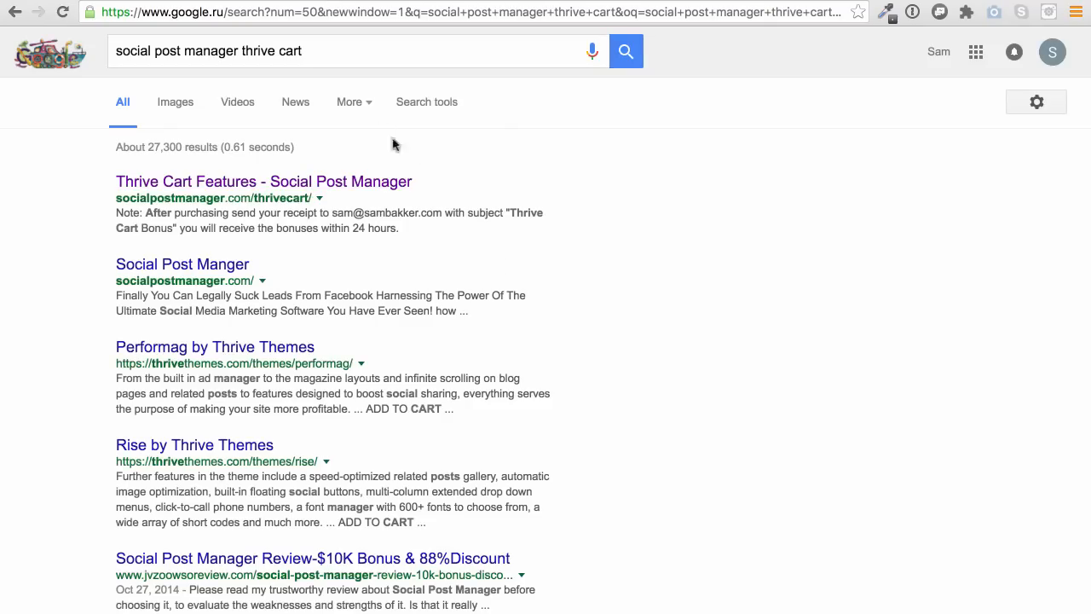
pyautogui.moveTo(474, 150)
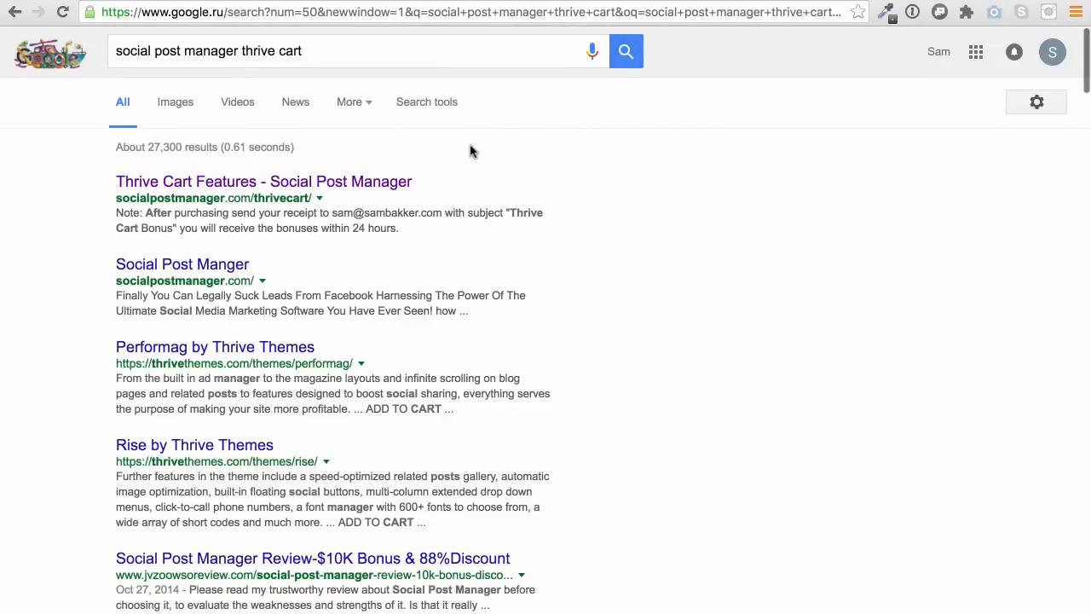
pyautogui.moveTo(587, 184)
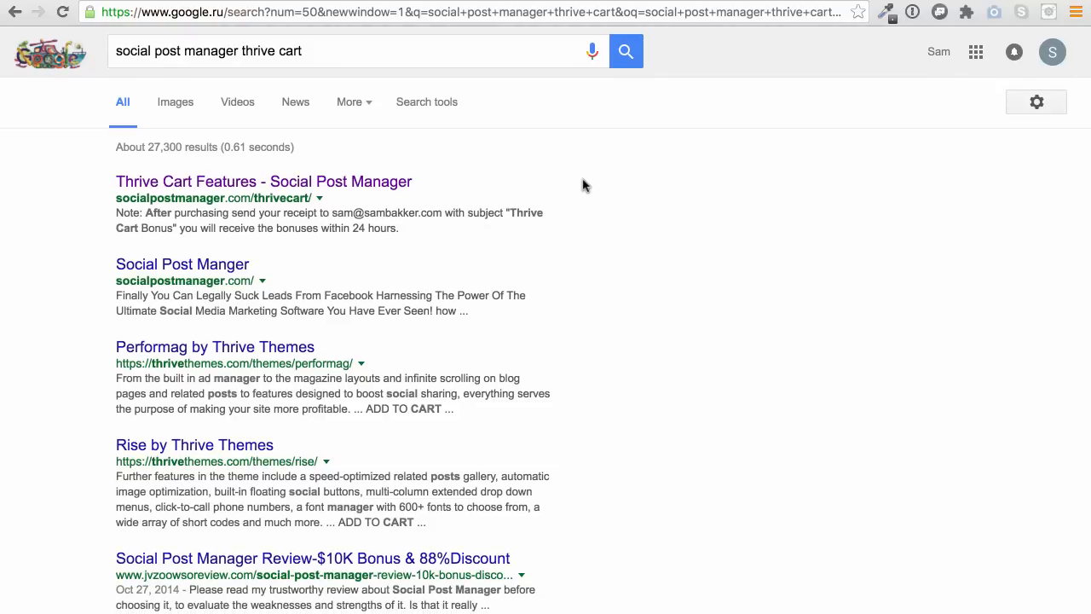
pyautogui.moveTo(385, 188)
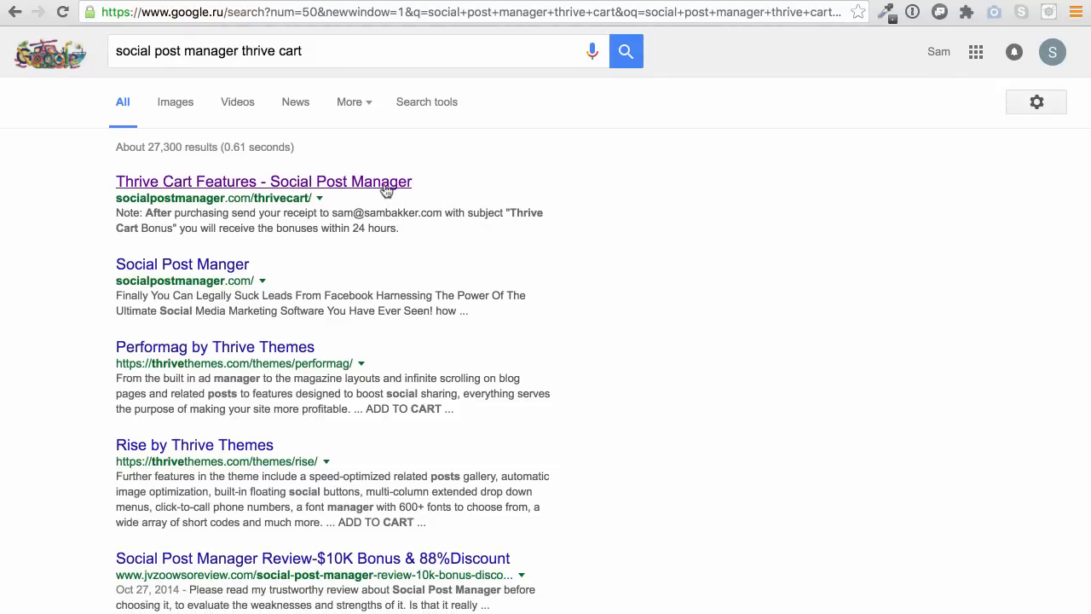
# Open the 'Thrive Cart Features - Social Post Manager' Google result
pyautogui.click(262, 181)
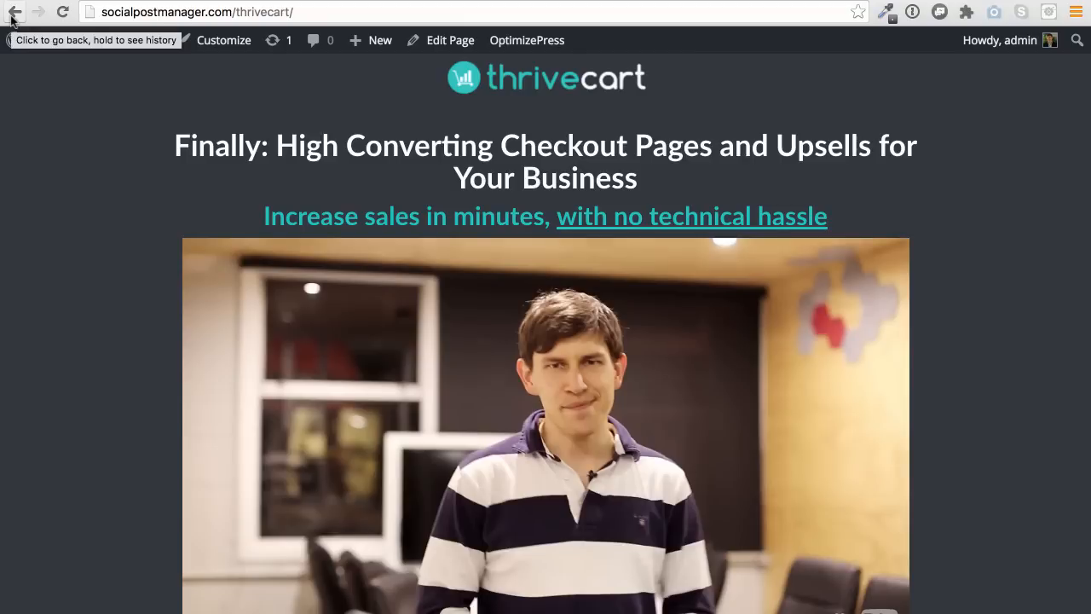
# Go back from the ThriveCart page to test that it lands on bakkersboard.com/join
pyautogui.click(13, 10)
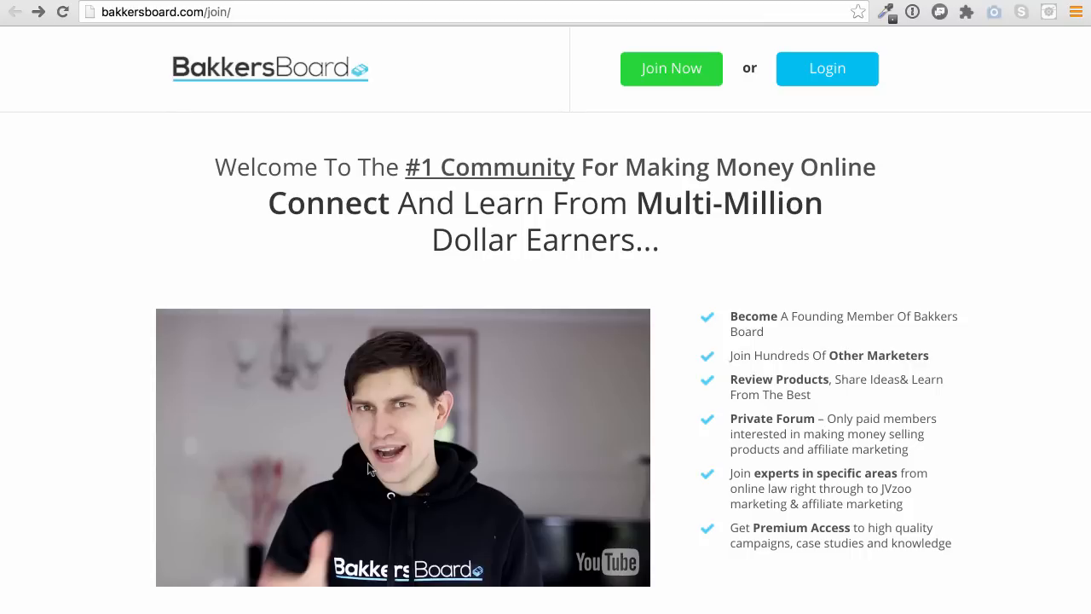
pyautogui.moveTo(242, 113)
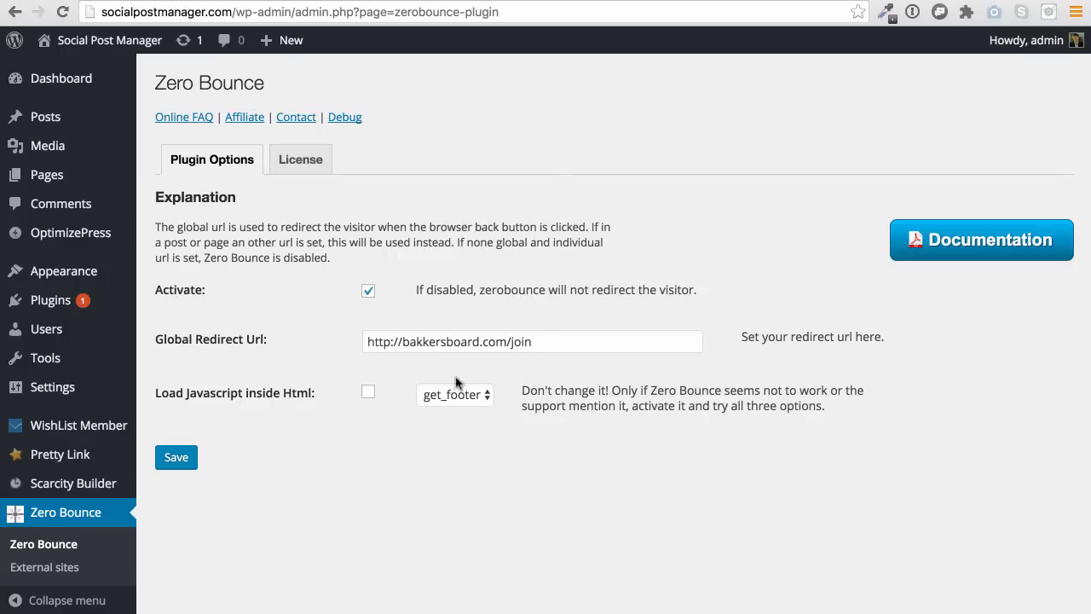
pyautogui.moveTo(242, 105)
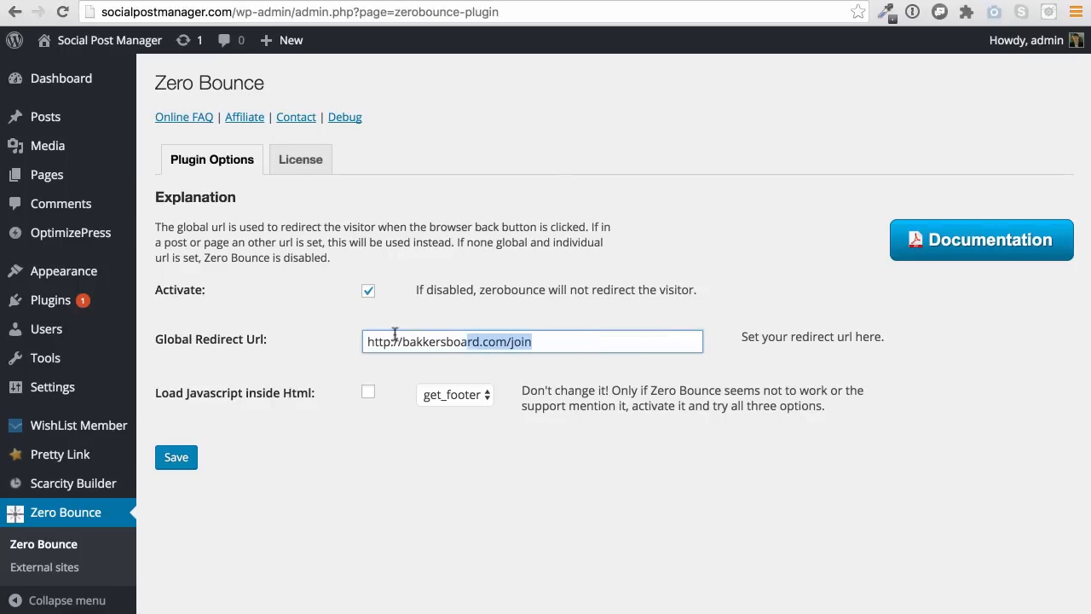
# Select the Global Redirect Url value bakkersboard.com/join in Zero Bounce options
pyautogui.tripleClick(447, 341)
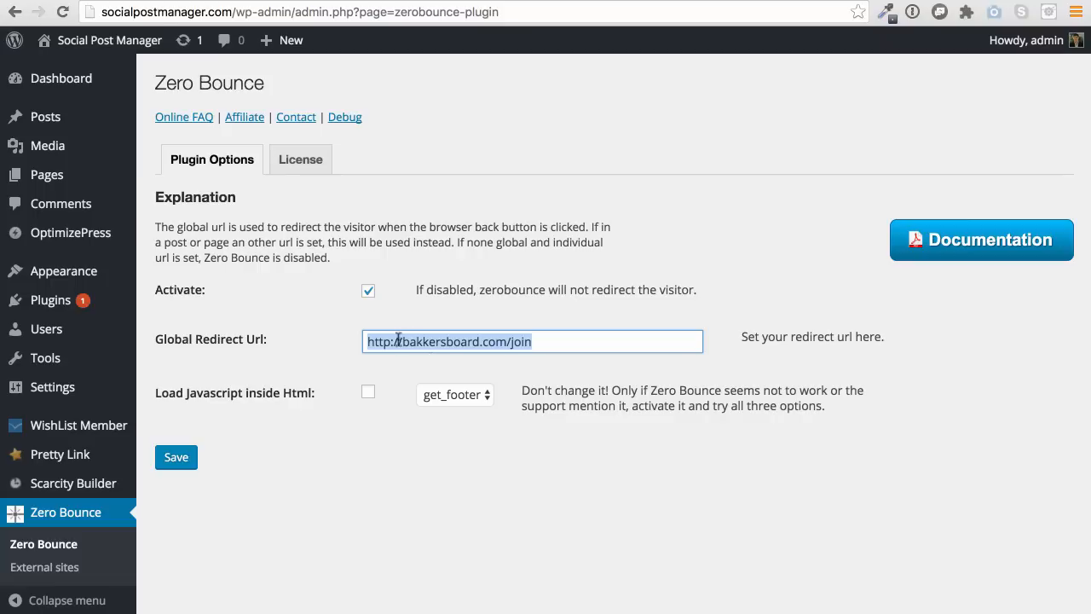
pyautogui.moveTo(451, 433)
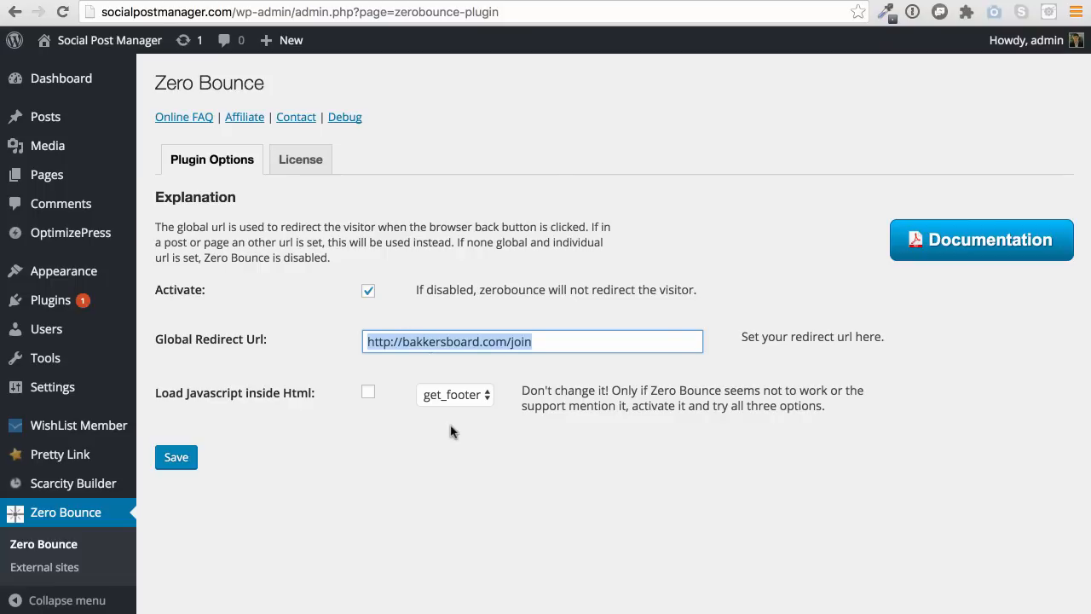
pyautogui.moveTo(105, 208)
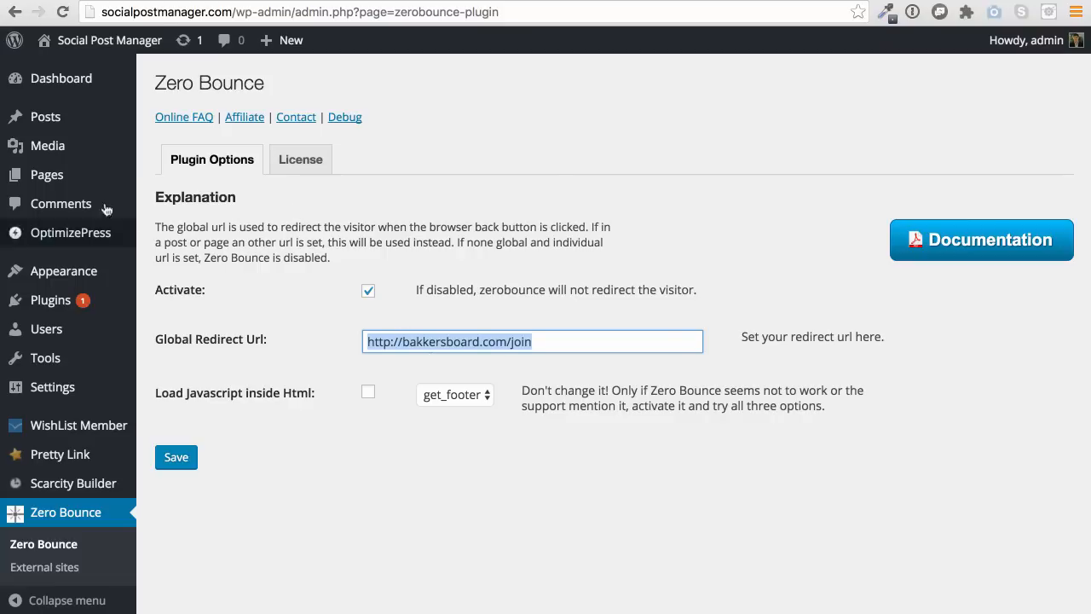
pyautogui.moveTo(48, 174)
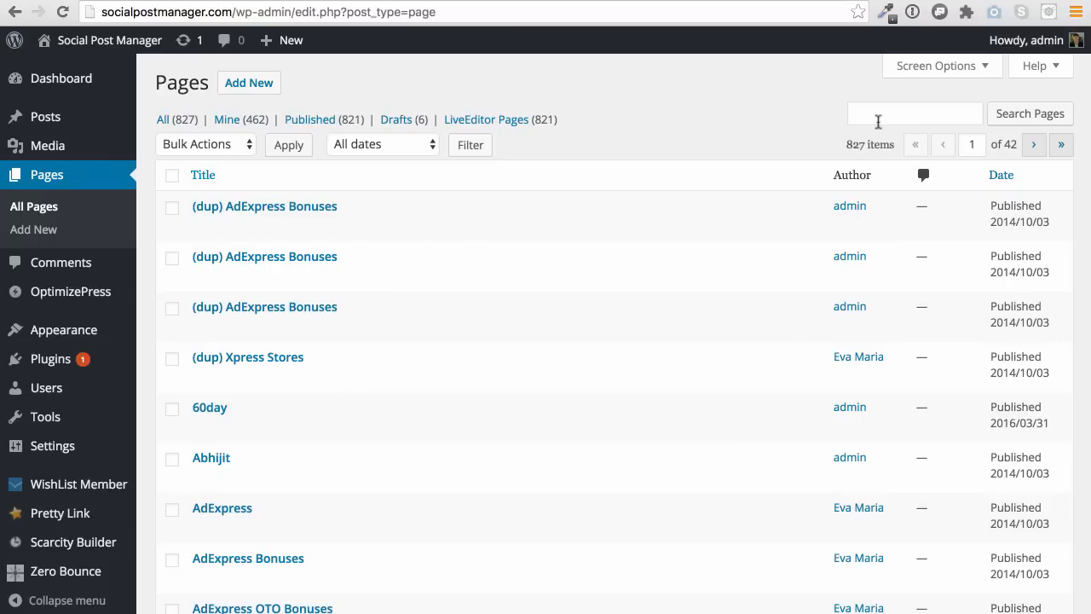
# Search Pages for 'thrive cart' and open the ThriveCart page for editing
pyautogui.write('thrive cart')
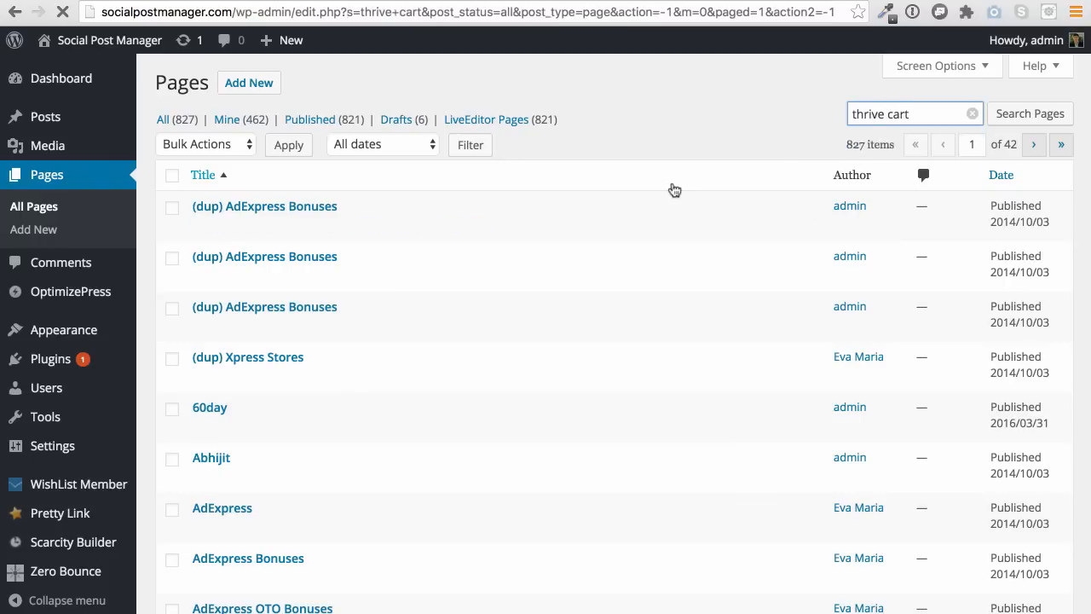
pyautogui.click(1029, 113)
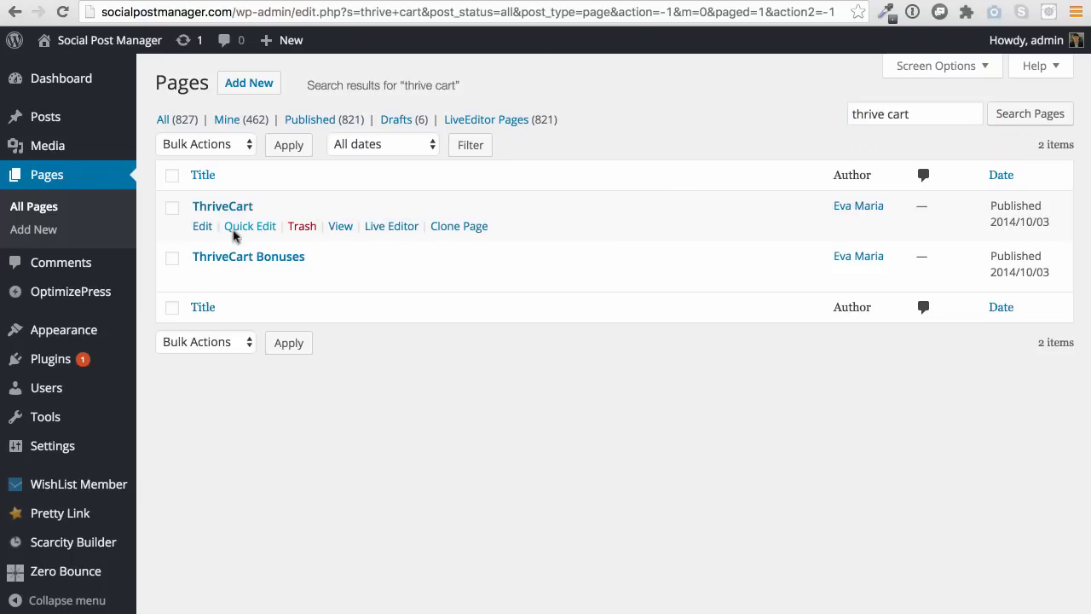
pyautogui.click(201, 225)
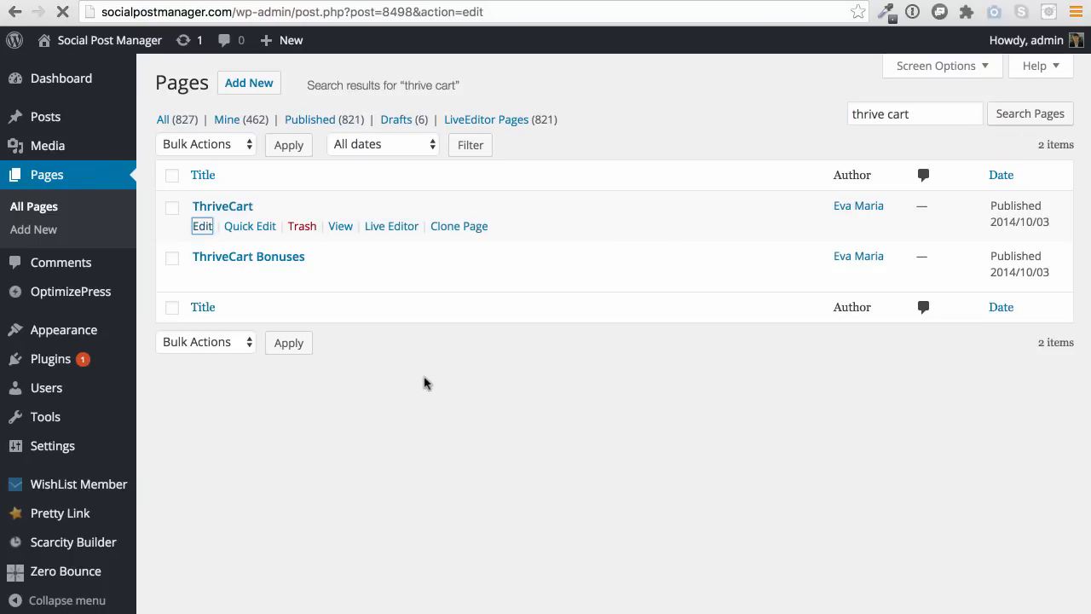
pyautogui.click(201, 225)
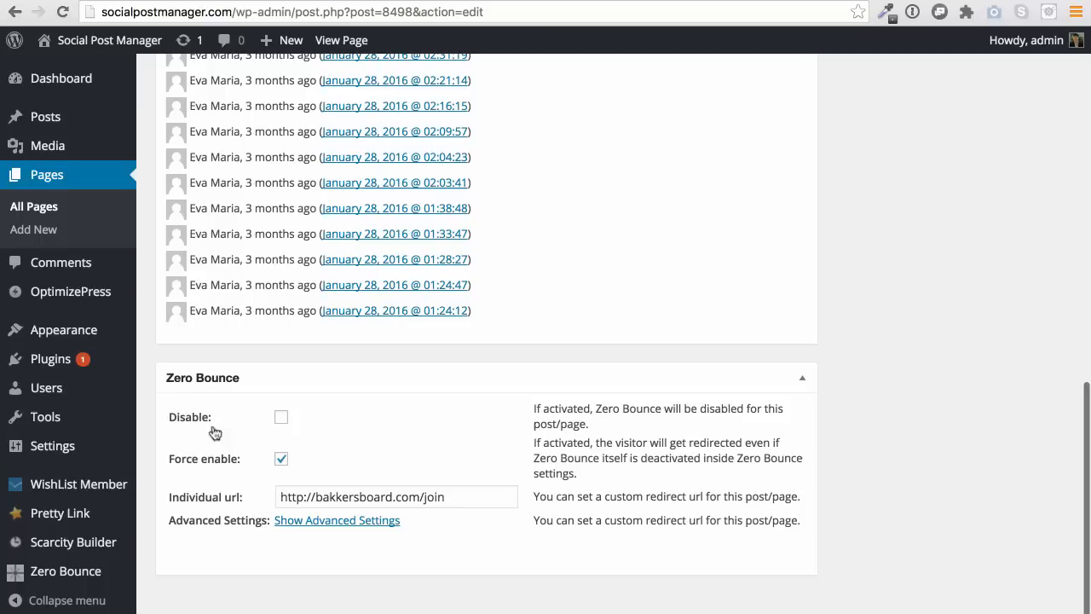
pyautogui.moveTo(525, 453)
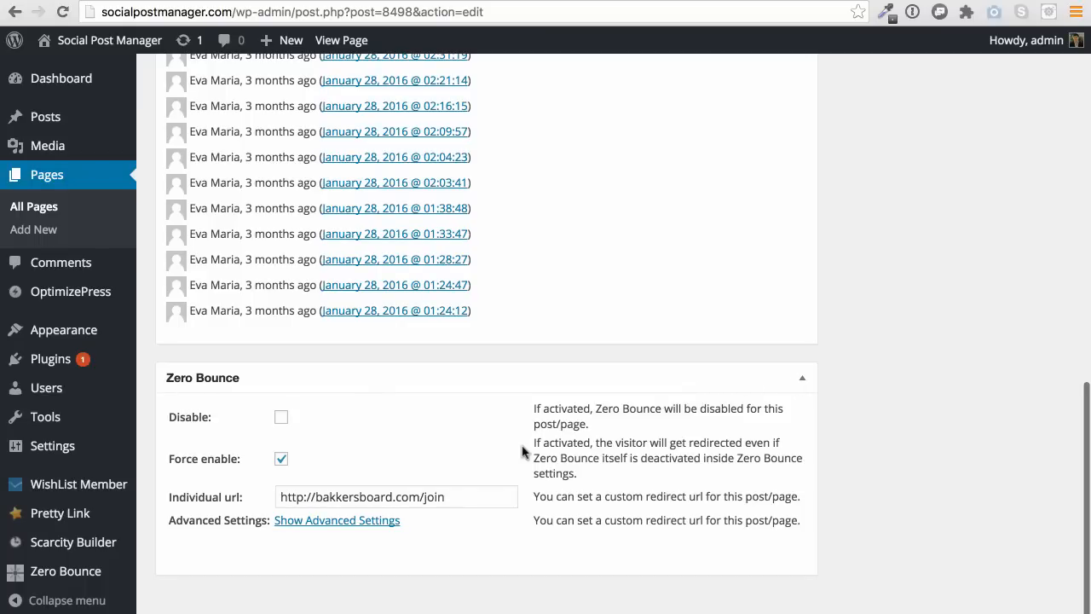
pyautogui.moveTo(371, 515)
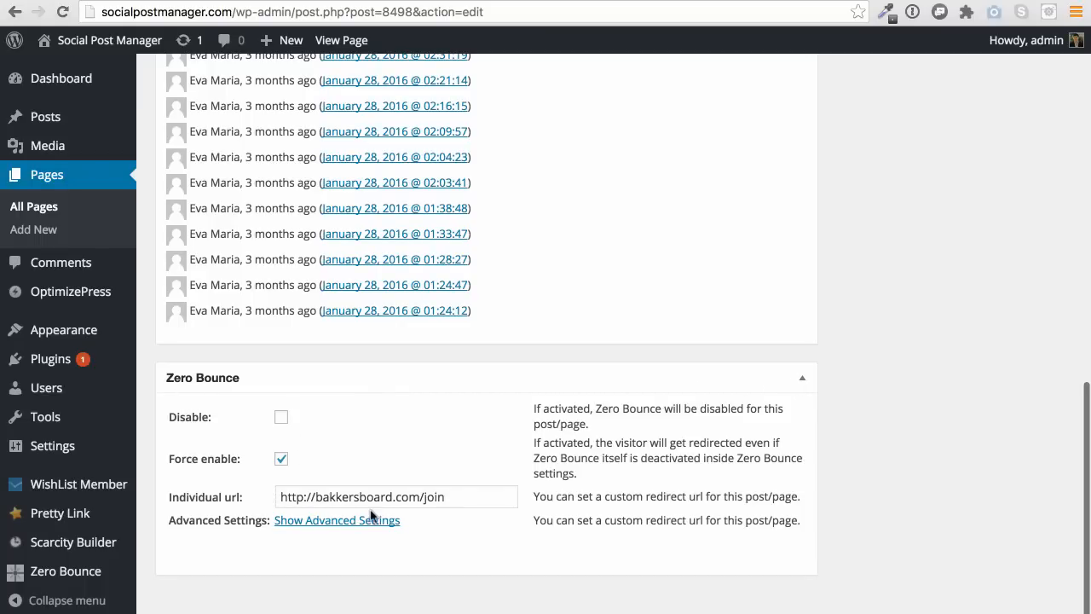
# Review the page's Zero Bounce box: Force enable with individual URL bakkersboard.com/join
pyautogui.tripleClick(395, 496)
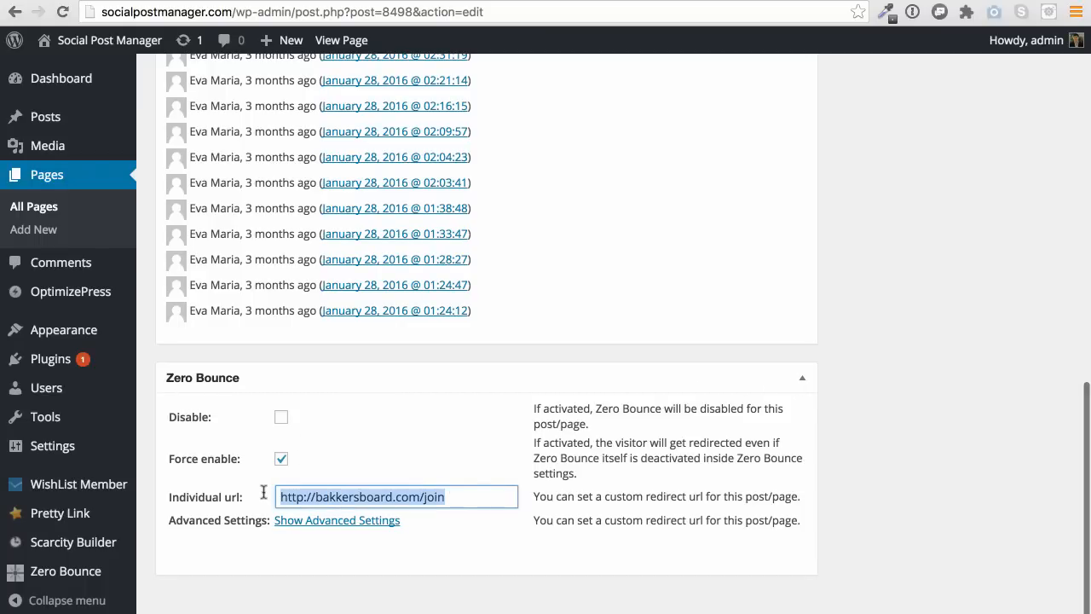
pyautogui.click(359, 496)
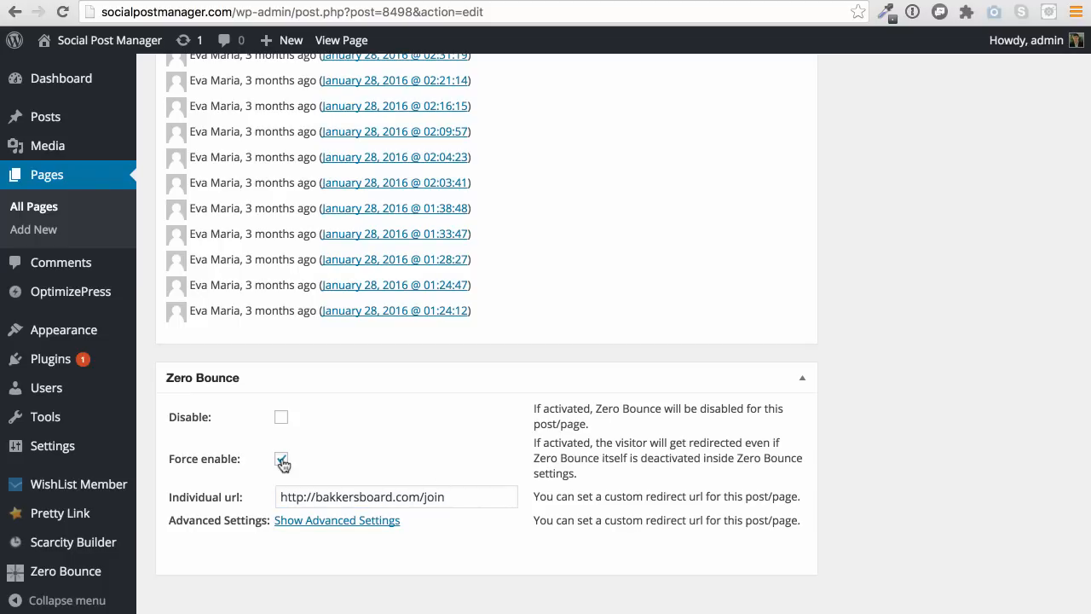
pyautogui.click(281, 459)
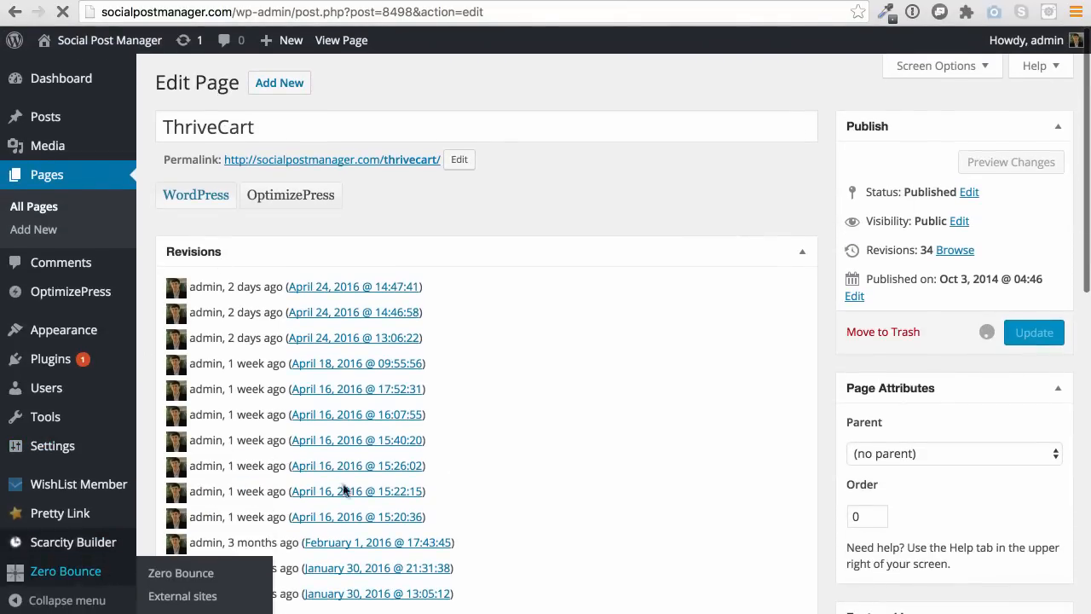
# Update the ThriveCart page and return to the Zero Bounce settings
pyautogui.click(1033, 331)
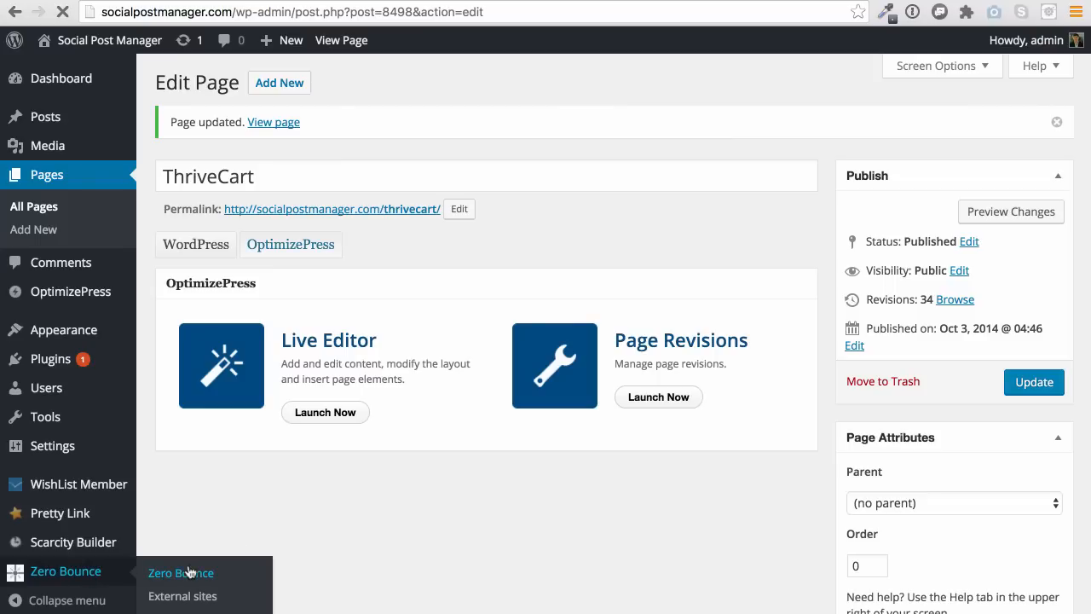
pyautogui.click(181, 572)
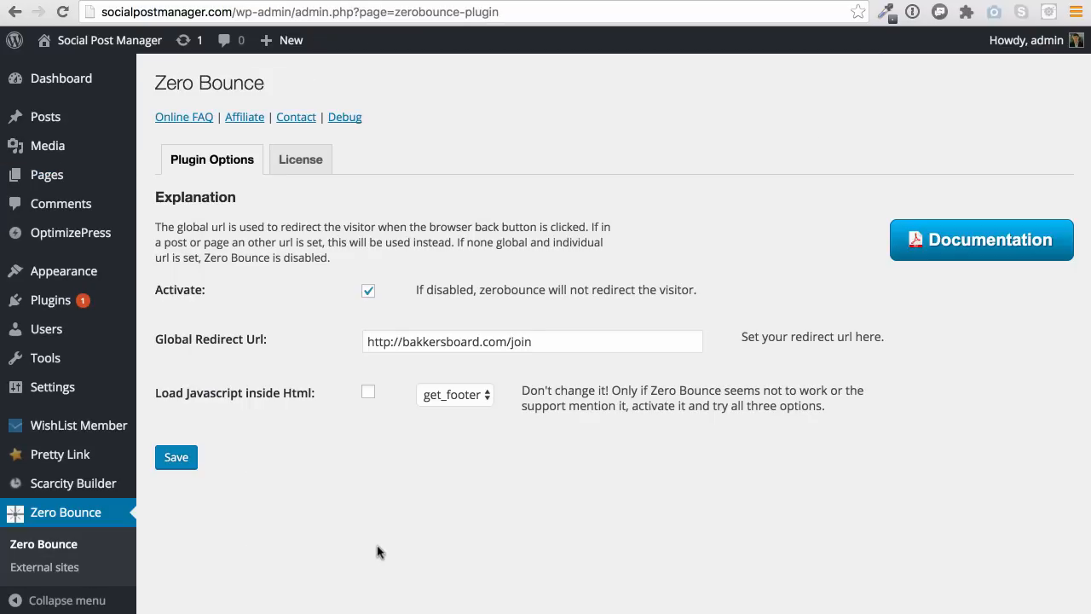
pyautogui.click(175, 457)
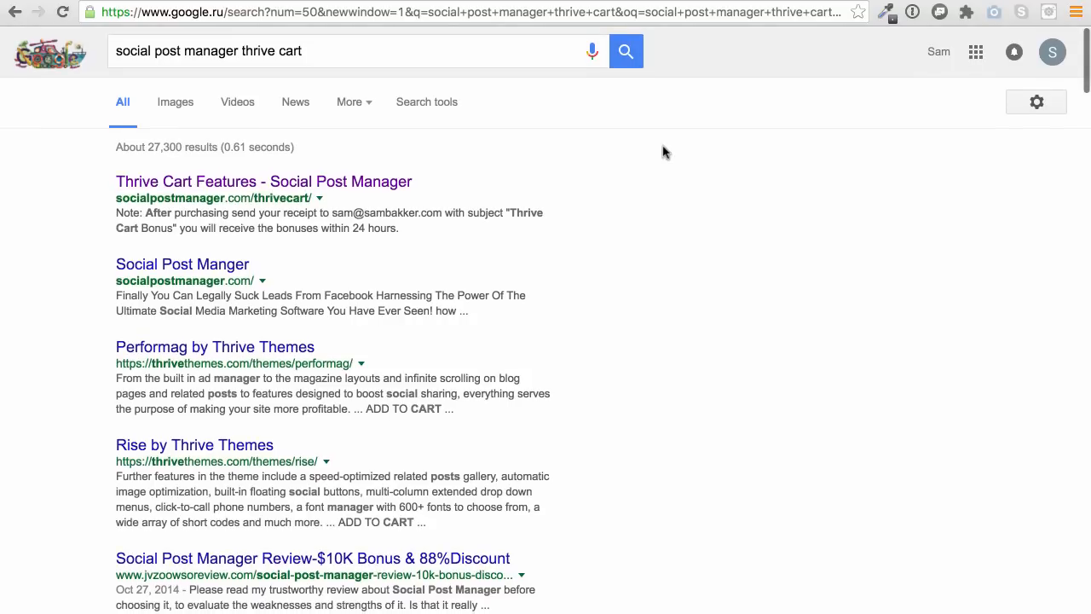
# Rerun the Google search, reopen the Thrive Cart Features page and follow its offer link
pyautogui.click(626, 51)
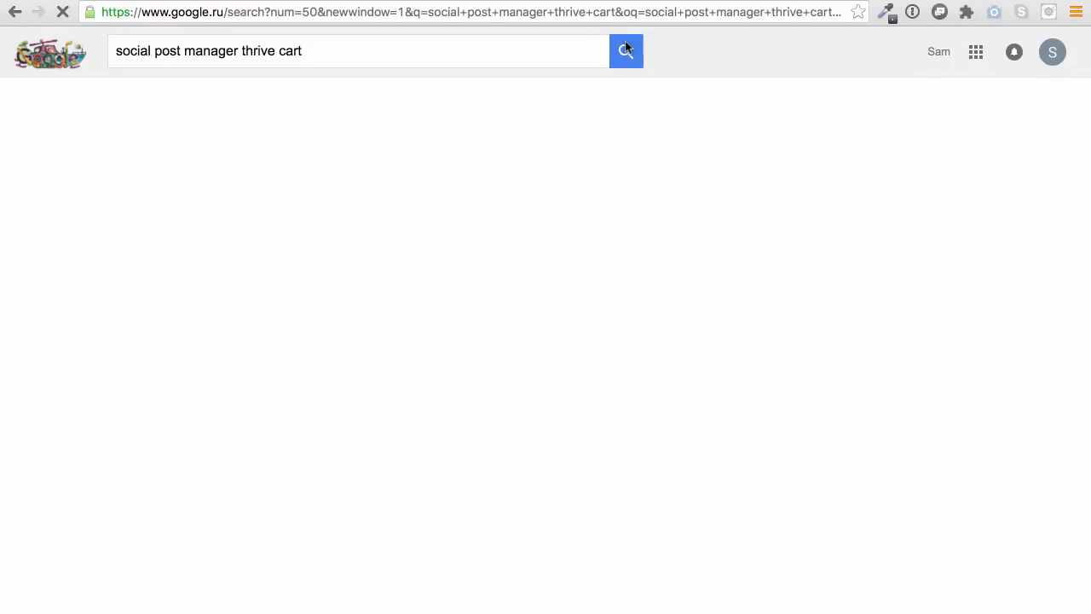
pyautogui.click(626, 52)
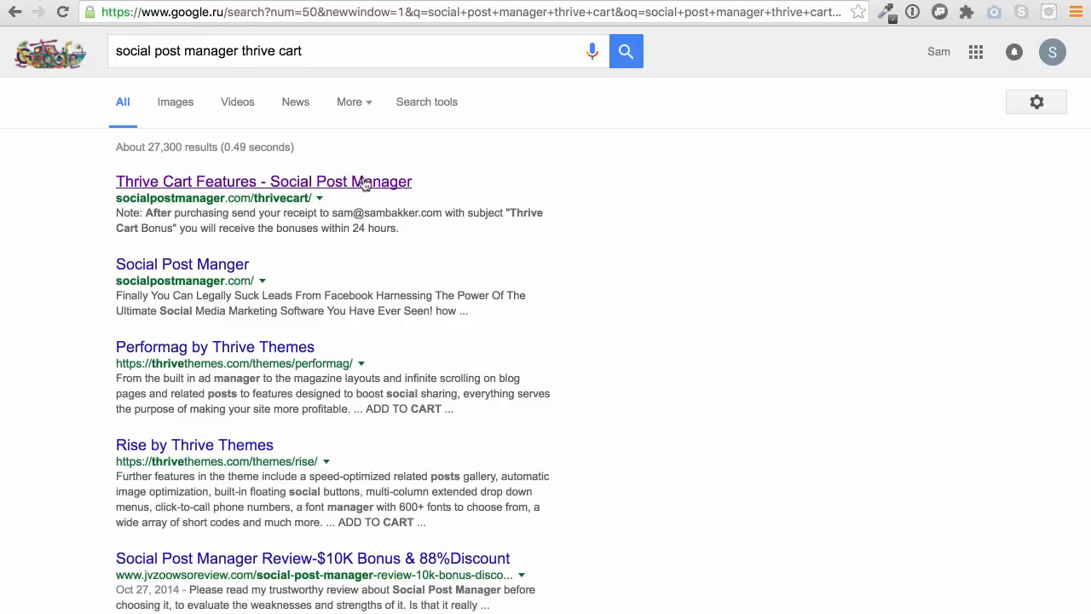
pyautogui.click(263, 181)
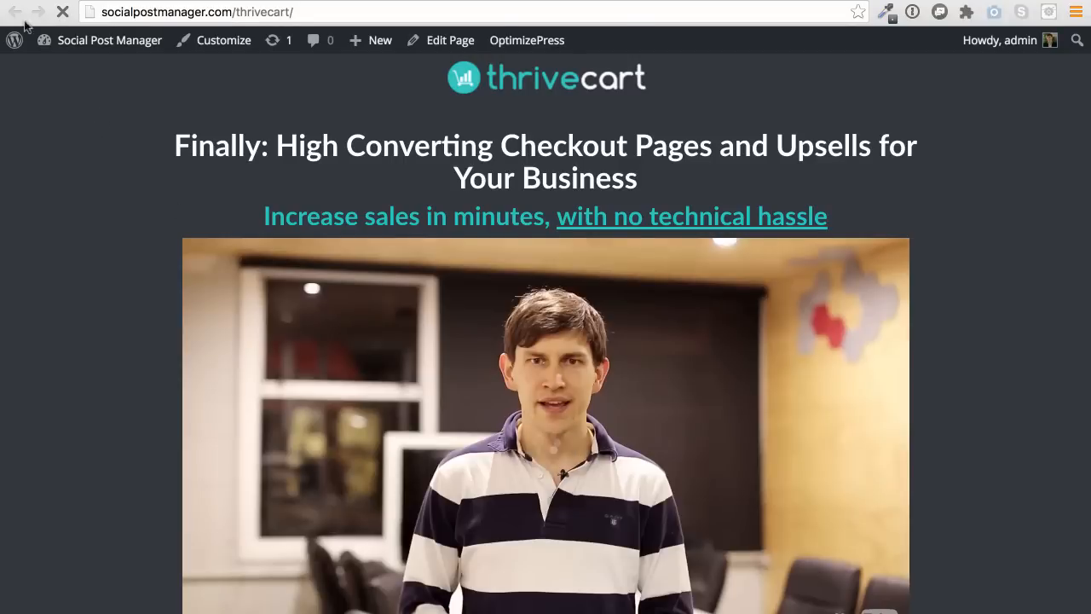
pyautogui.moveTo(124, 148)
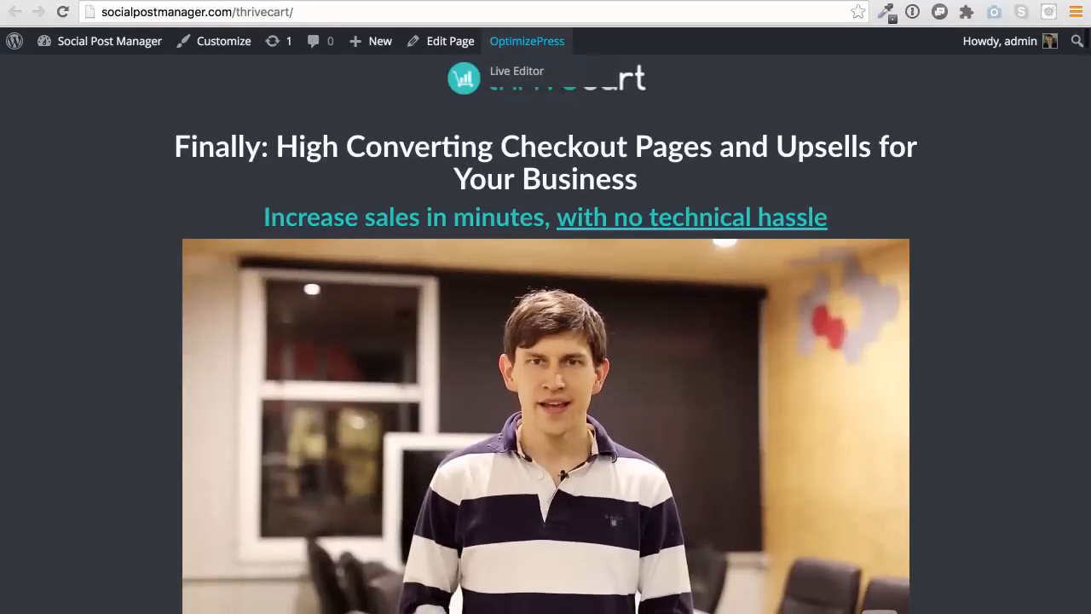
pyautogui.click(202, 10)
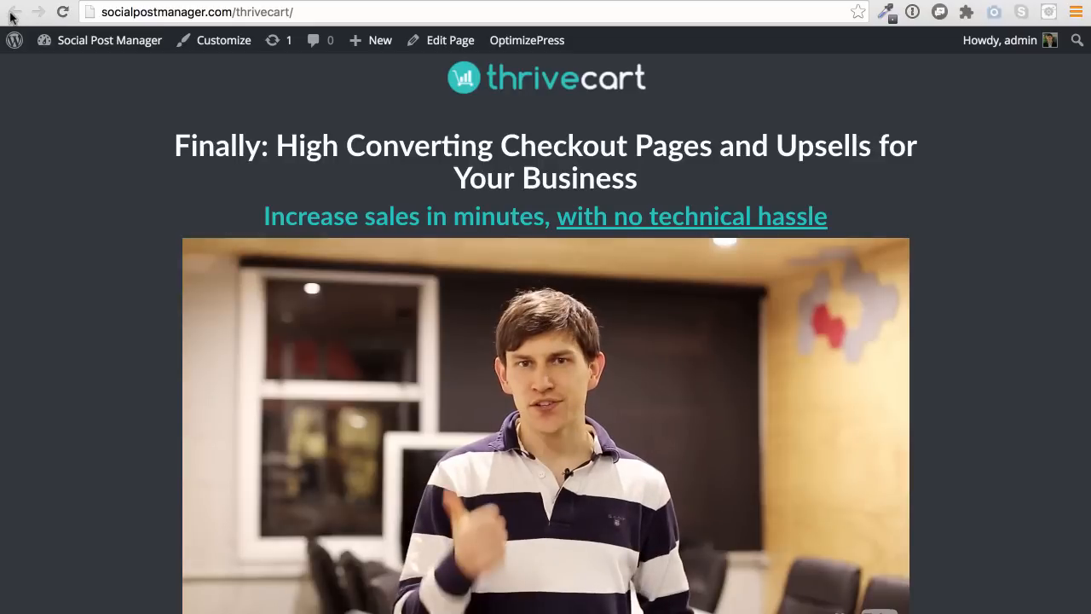
# Browse the thrivecart.com offer page and go back to see where visitors land
pyautogui.scroll(-3)
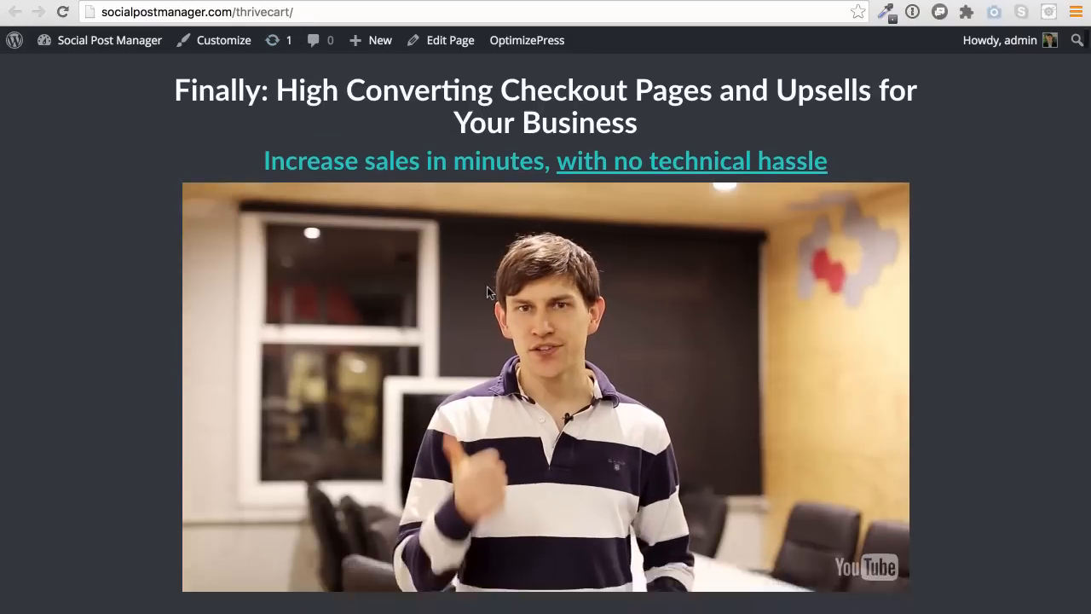
pyautogui.scroll(-3)
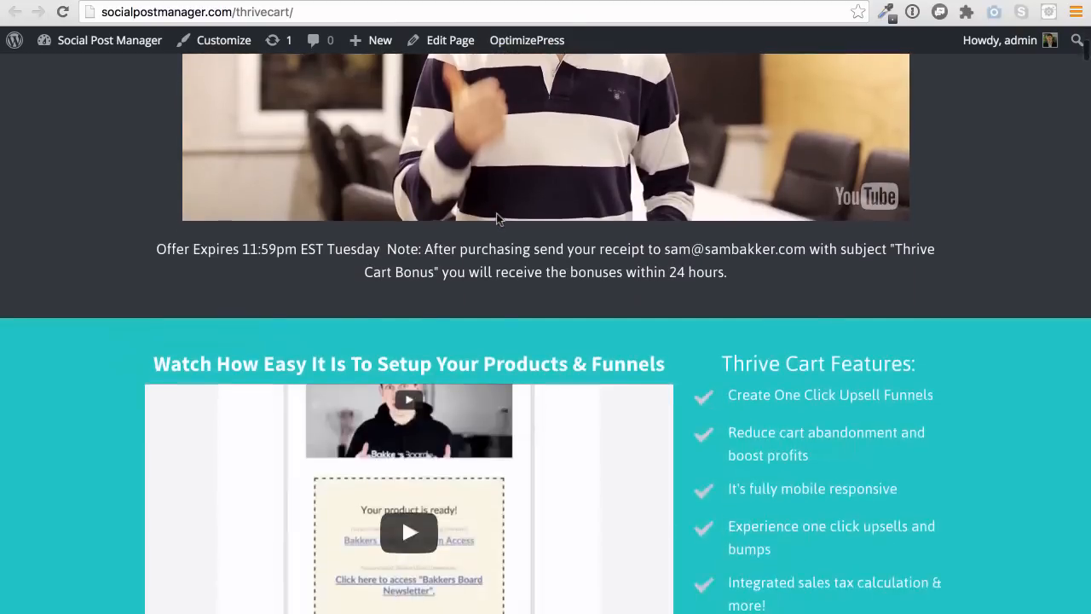
pyautogui.scroll(-3)
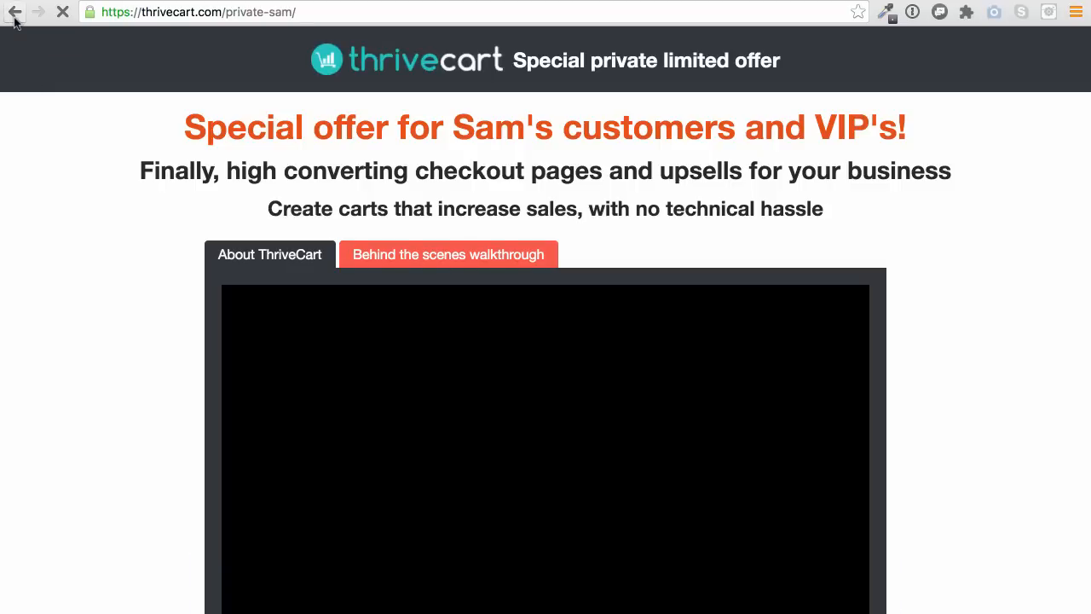
pyautogui.click(14, 10)
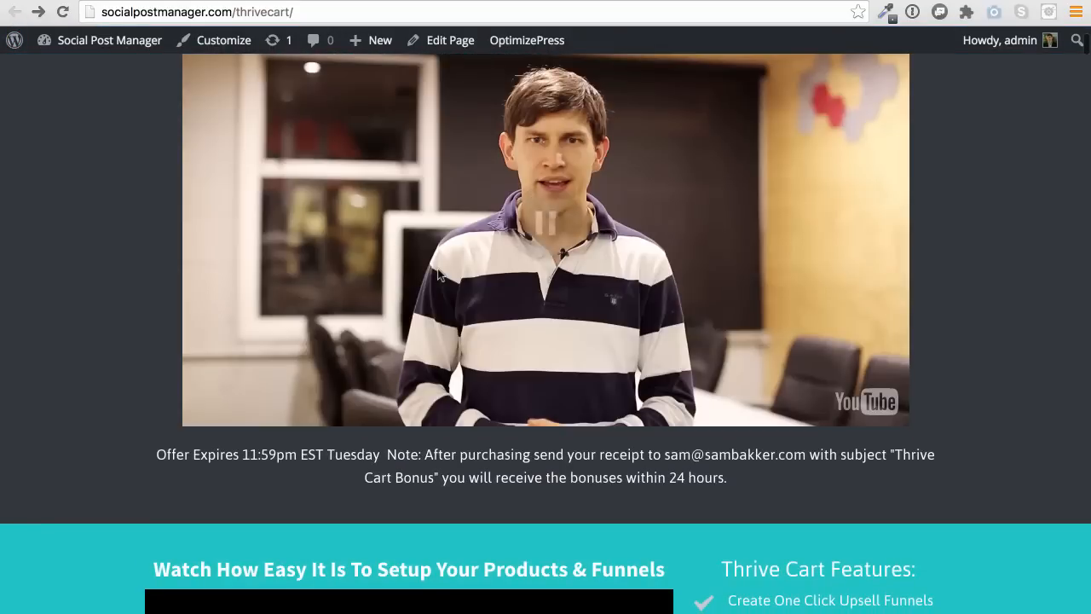
pyautogui.scroll(-3)
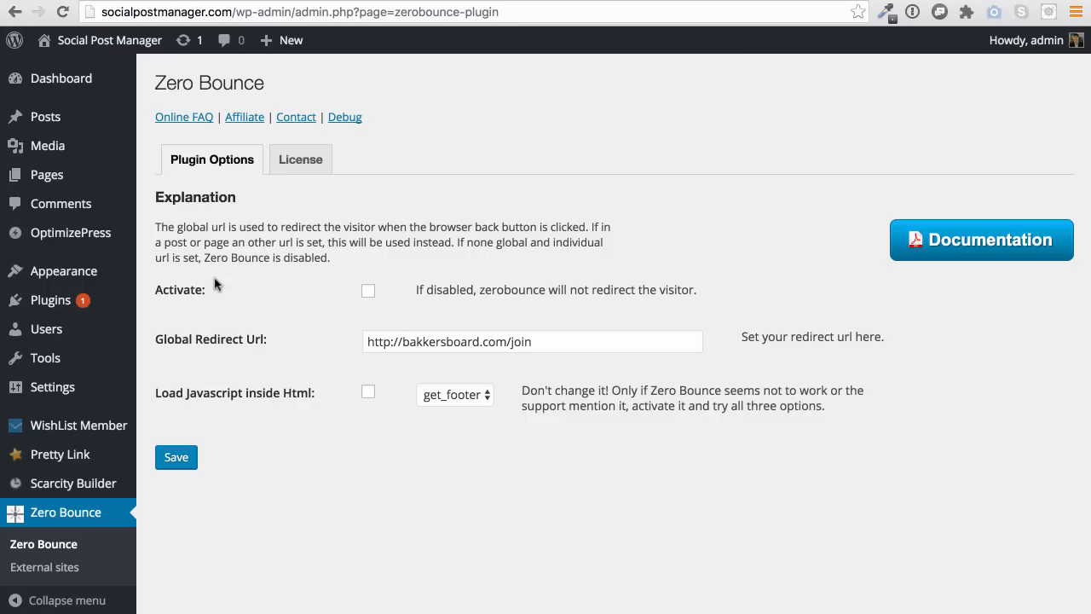
# Activate Zero Bounce with global redirect bakkersboard.com/join, save, and go to Pages
pyautogui.click(368, 290)
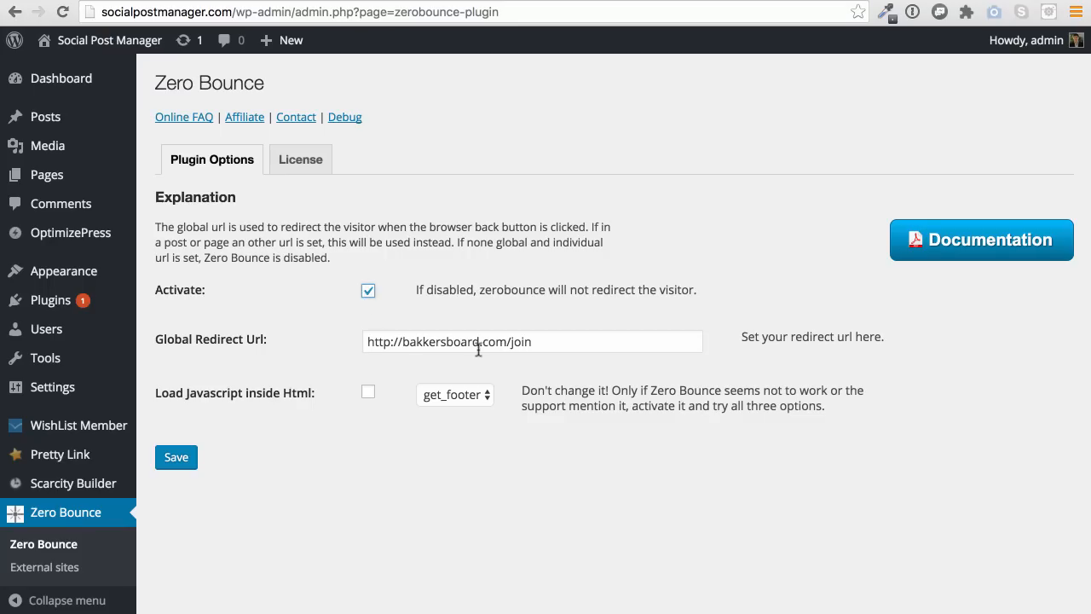
pyautogui.click(532, 341)
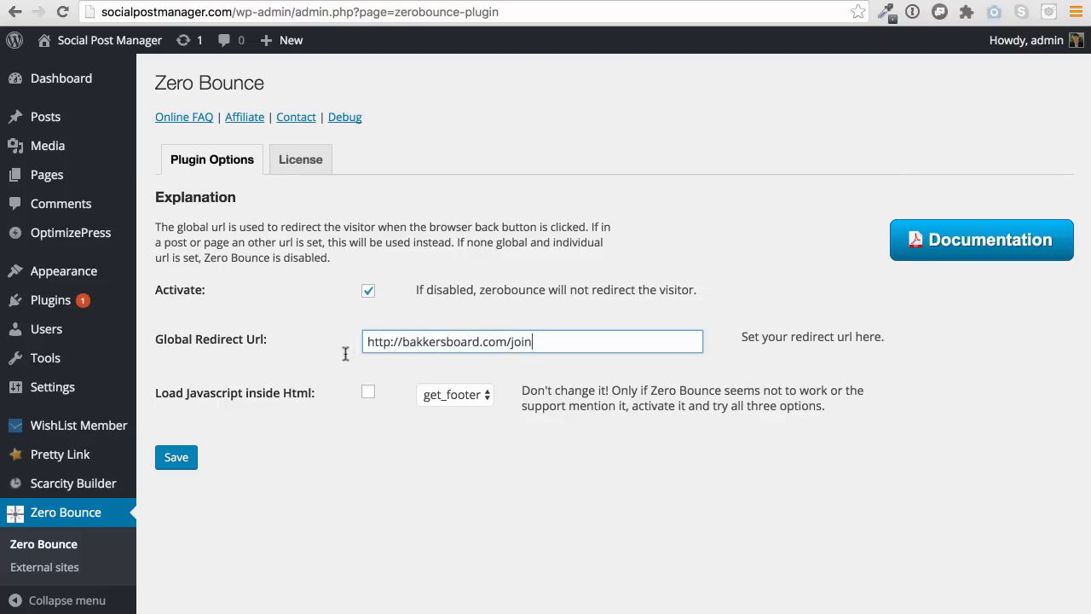
pyautogui.tripleClick(447, 341)
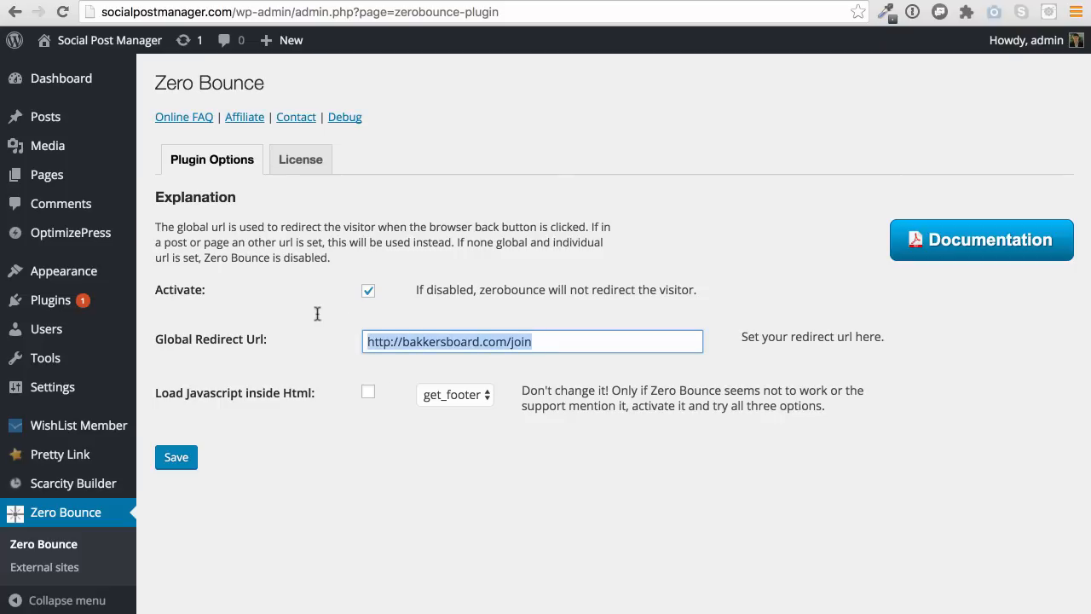
pyautogui.click(175, 457)
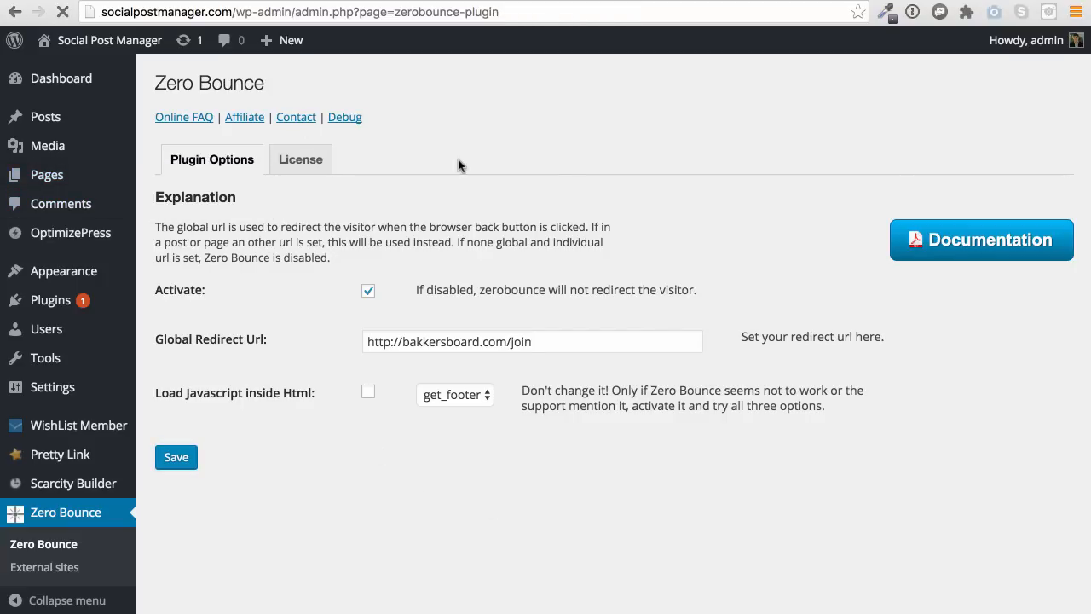
pyautogui.click(46, 174)
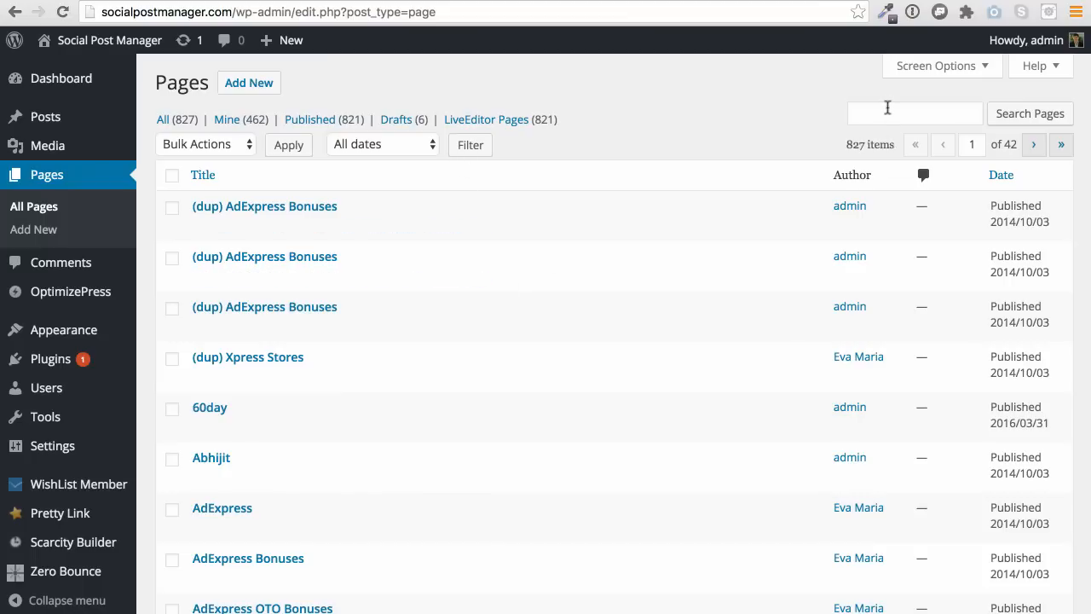
# Search Pages for 'thrive cart' and open the ThriveCart page for editing
pyautogui.write('thrive cart')
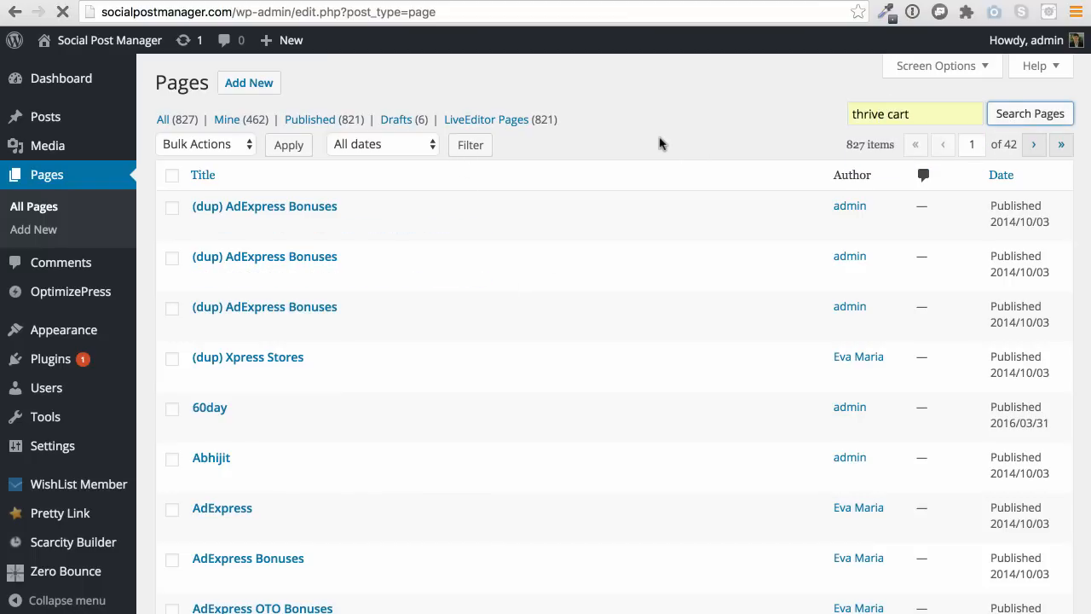
pyautogui.click(1030, 112)
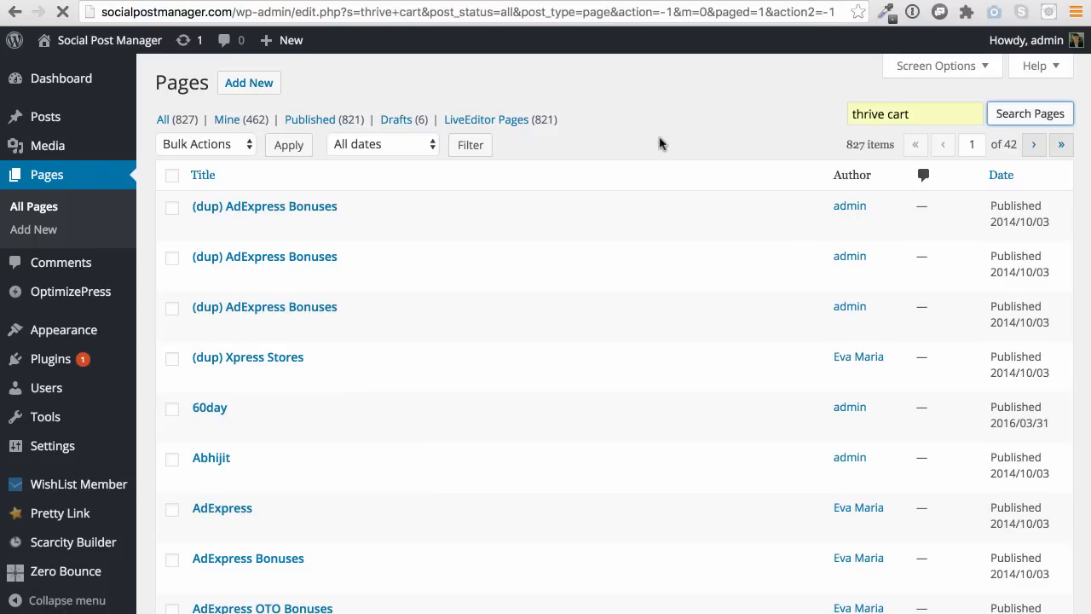
pyautogui.click(1030, 112)
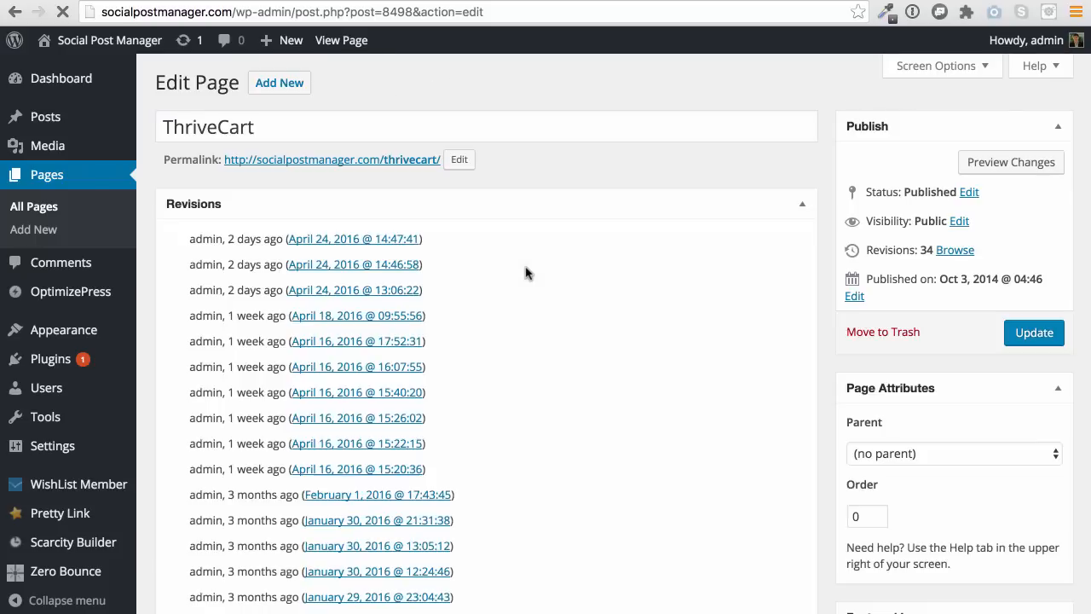
pyautogui.click(290, 194)
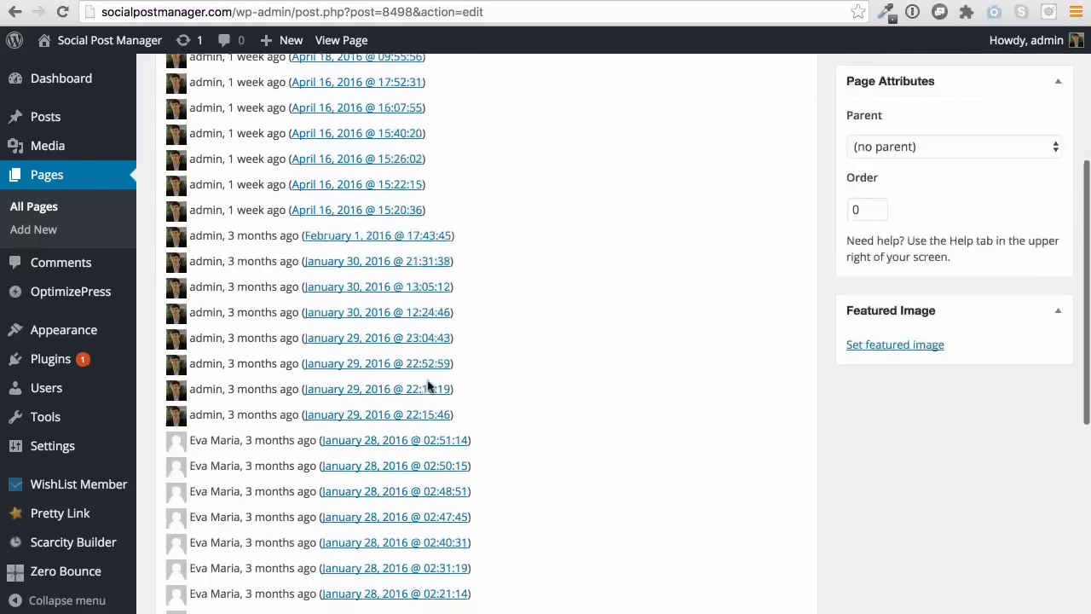
pyautogui.scroll(-3)
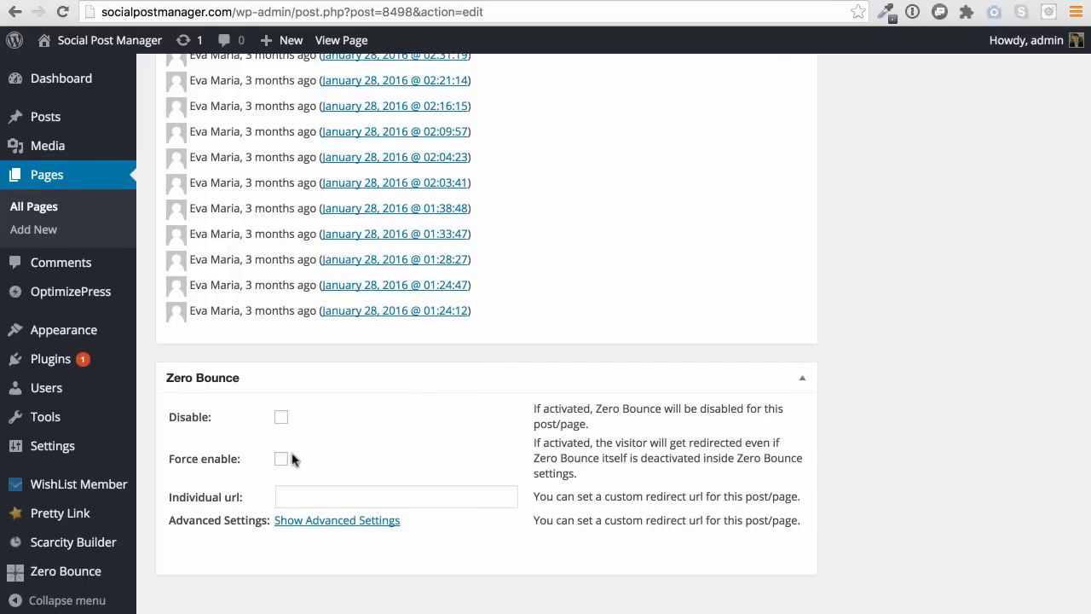
pyautogui.click(281, 459)
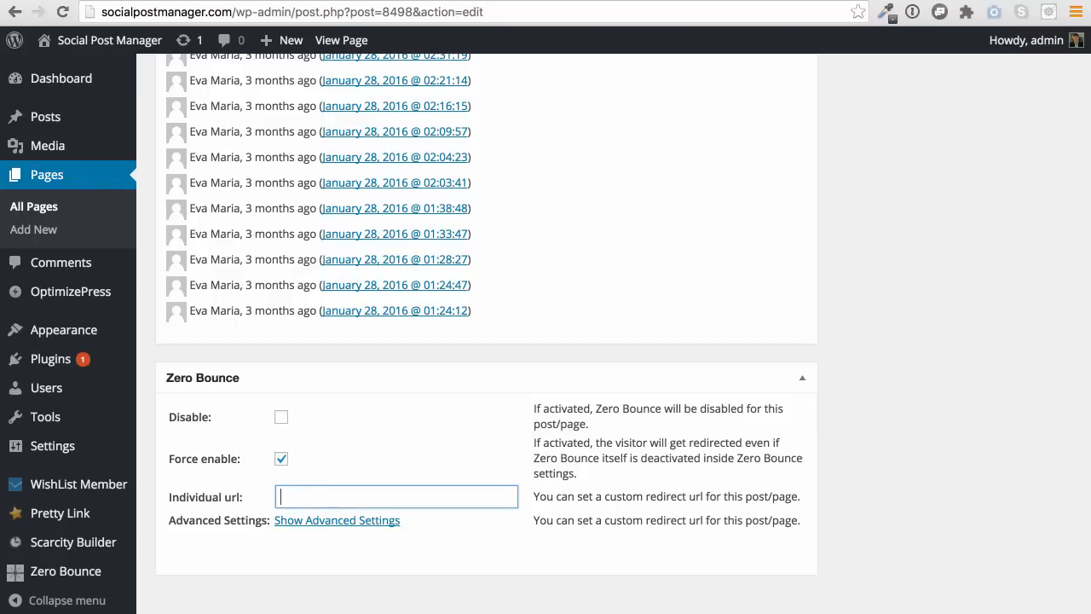
pyautogui.write('http://bakkersboar')
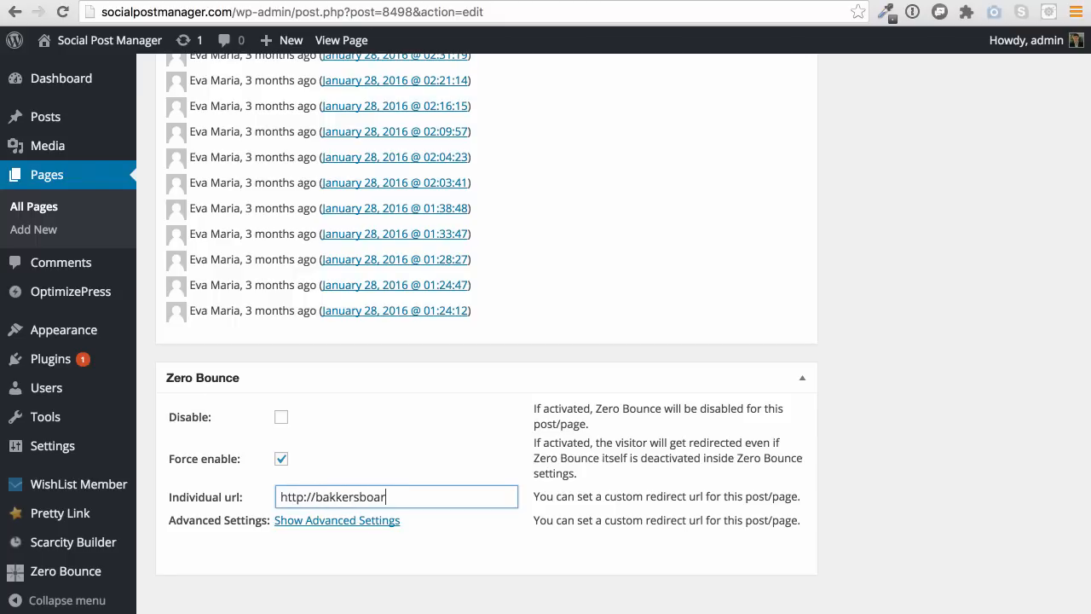
pyautogui.write('d.com/join')
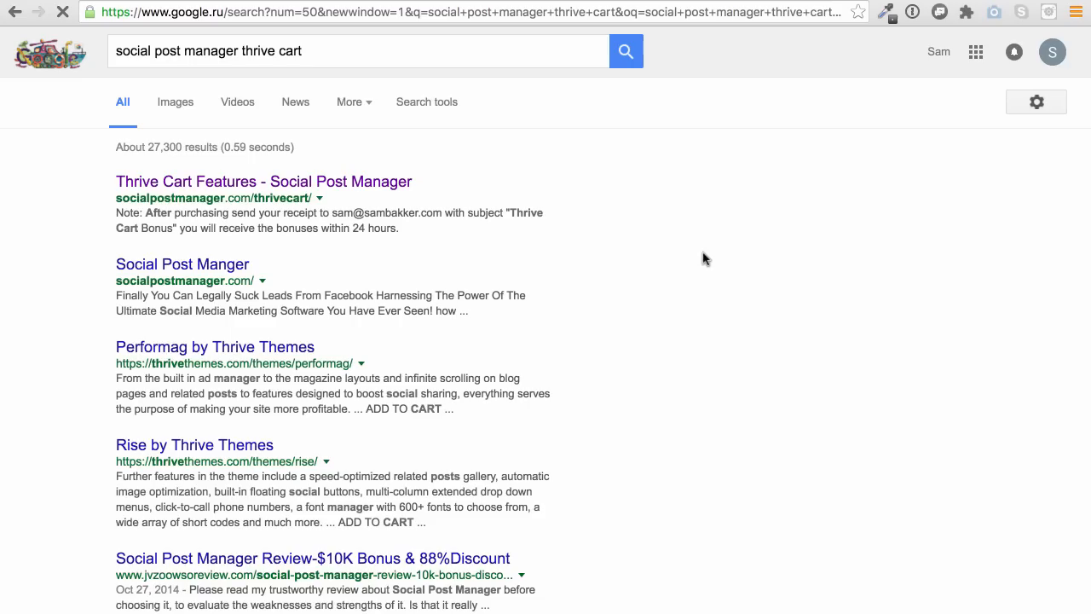
# Open the 'Thrive Cart Features - Social Post Manager' Google result
pyautogui.click(262, 181)
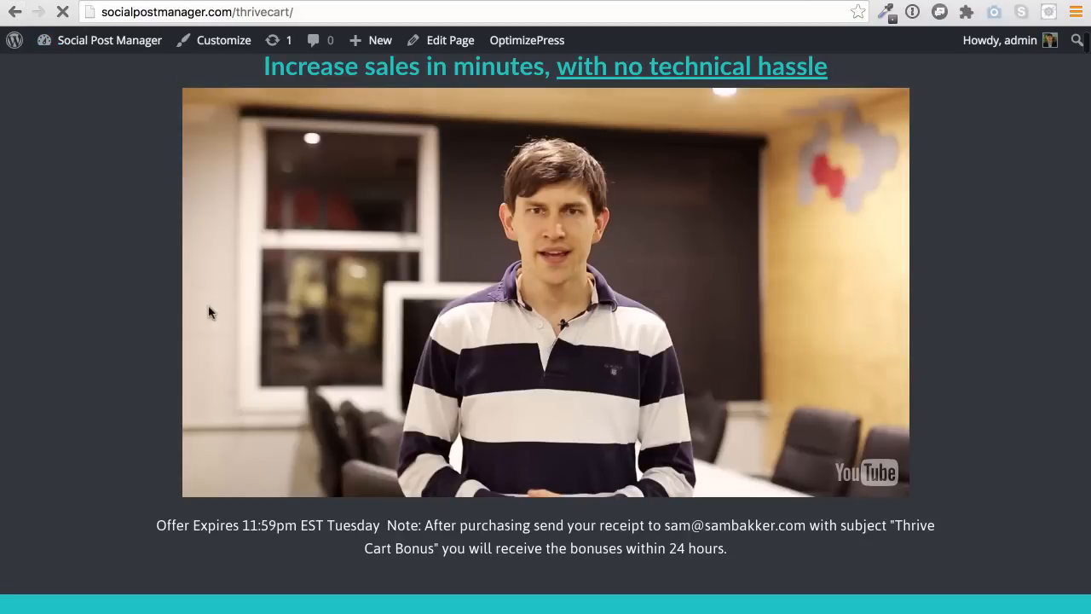
pyautogui.moveTo(379, 194)
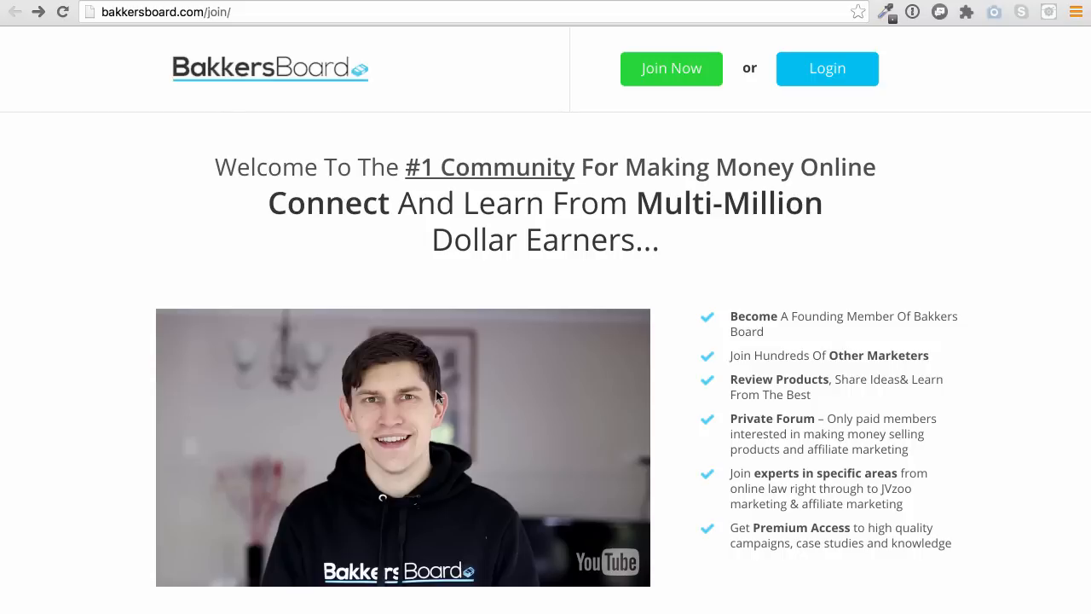
pyautogui.moveTo(403, 17)
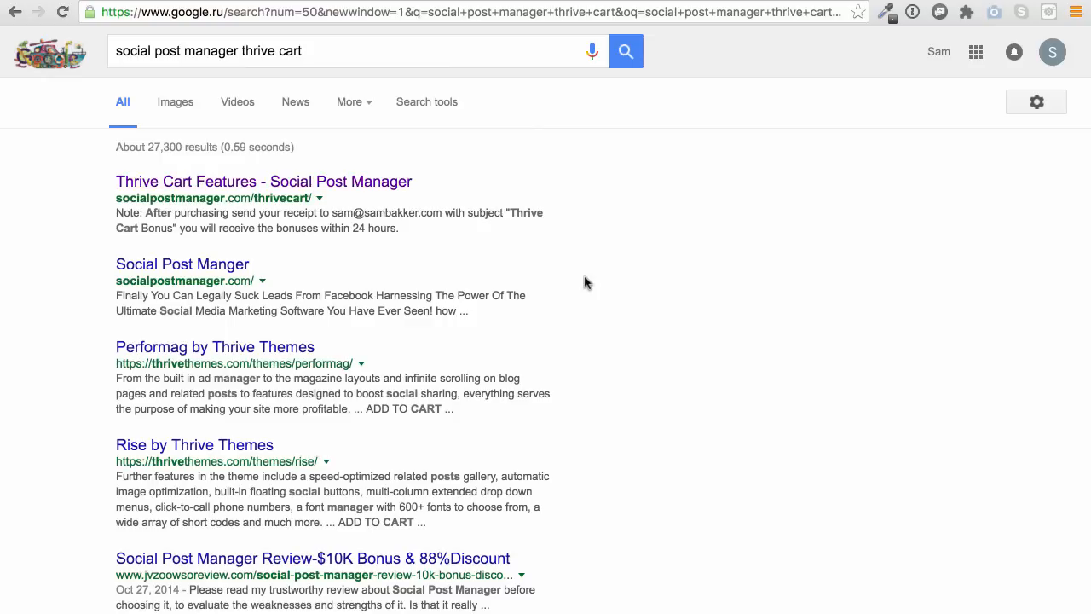
pyautogui.moveTo(271, 175)
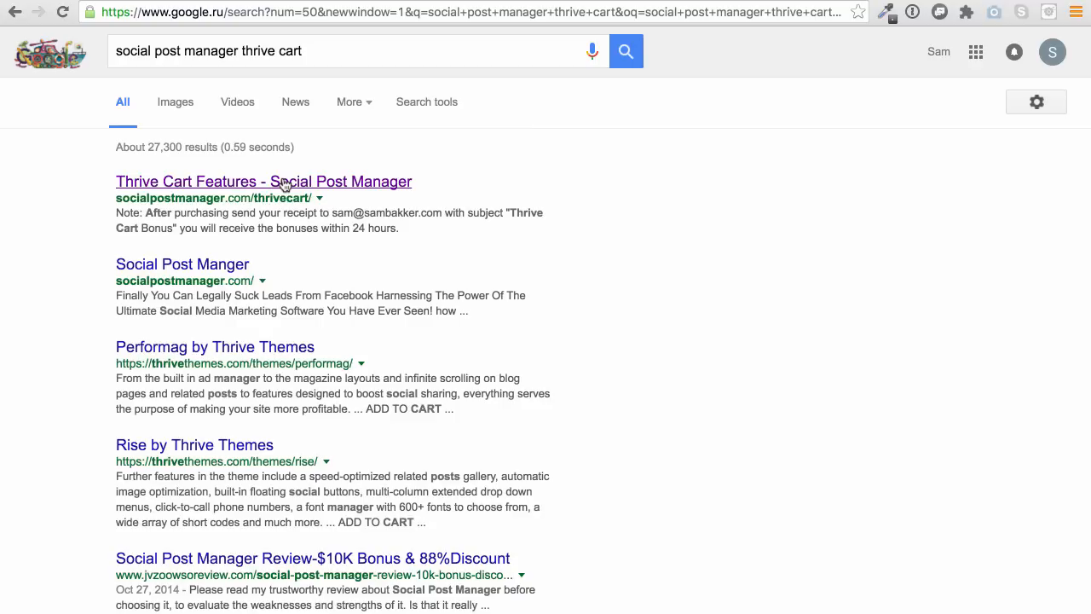
pyautogui.moveTo(263, 185)
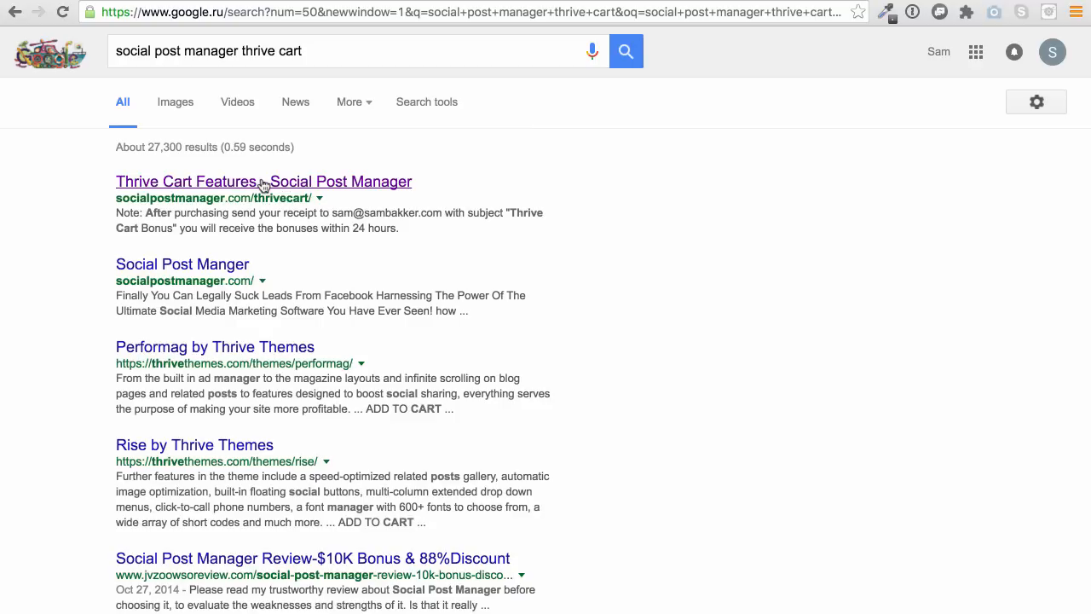
pyautogui.moveTo(171, 36)
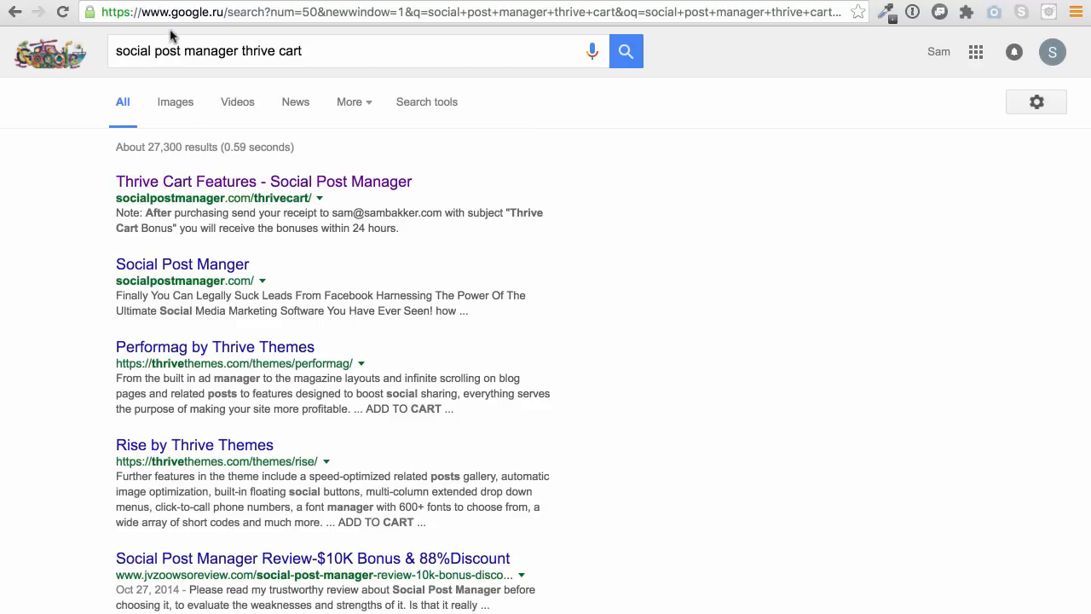